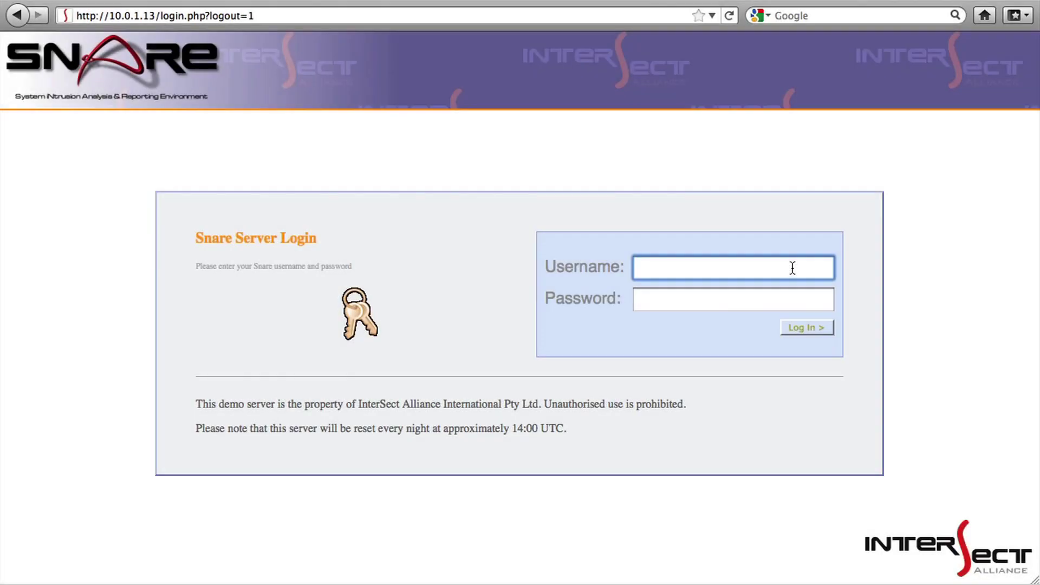
# Sign in to the demo Snare Server as Administrator with its password.
pyautogui.write('Administrator')
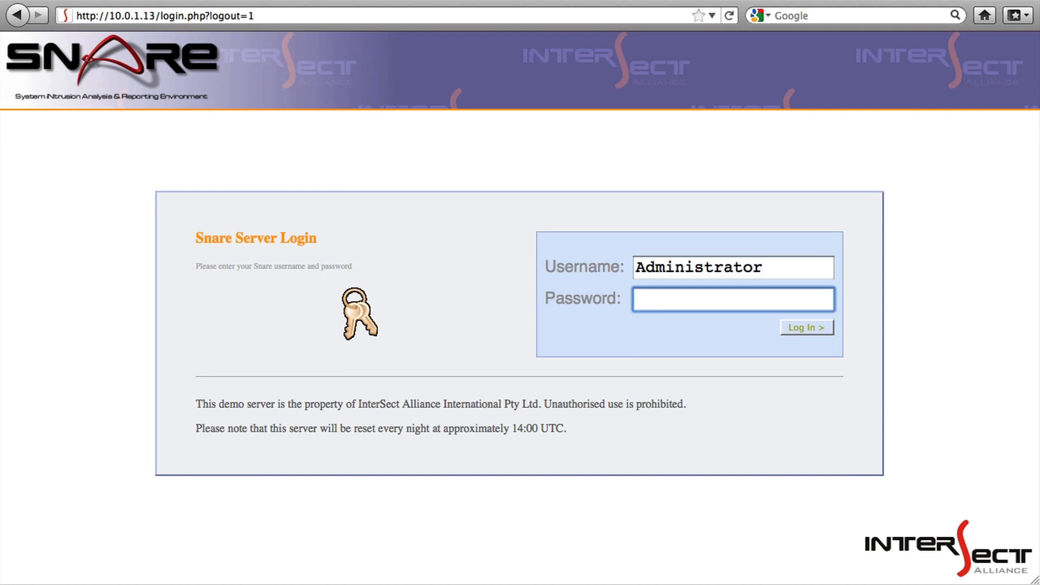
pyautogui.click(806, 327)
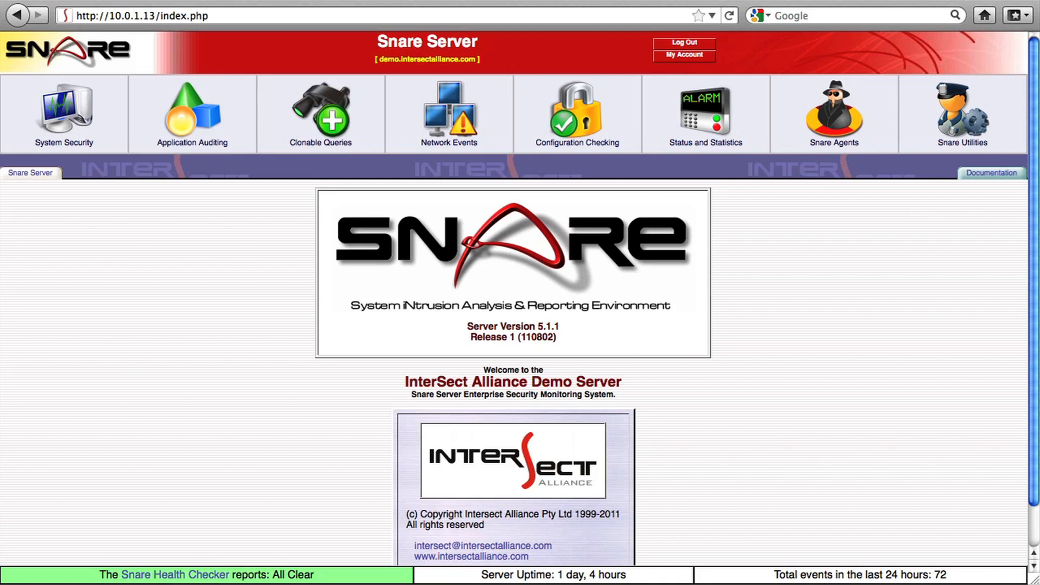
pyautogui.moveTo(780, 271)
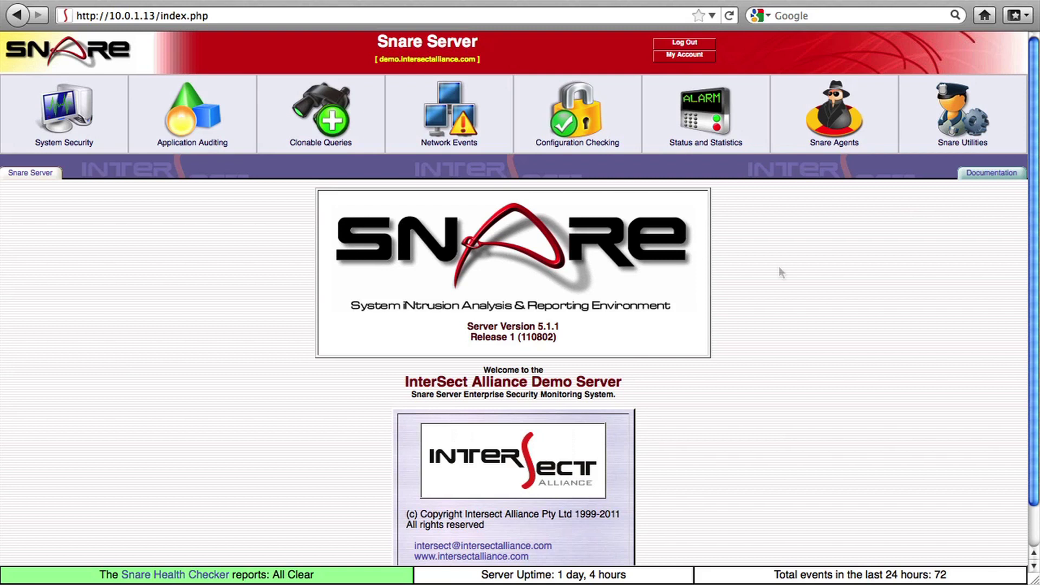
pyautogui.moveTo(59, 64)
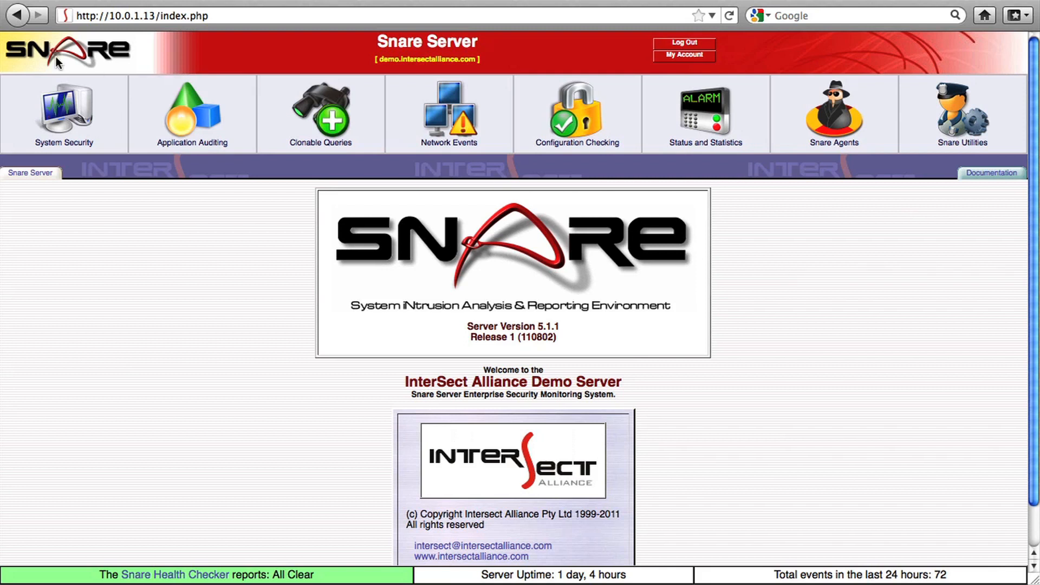
# Browse the System Security, Application Auditing, Network Events and Configuration Checking objective groups.
pyautogui.click(63, 108)
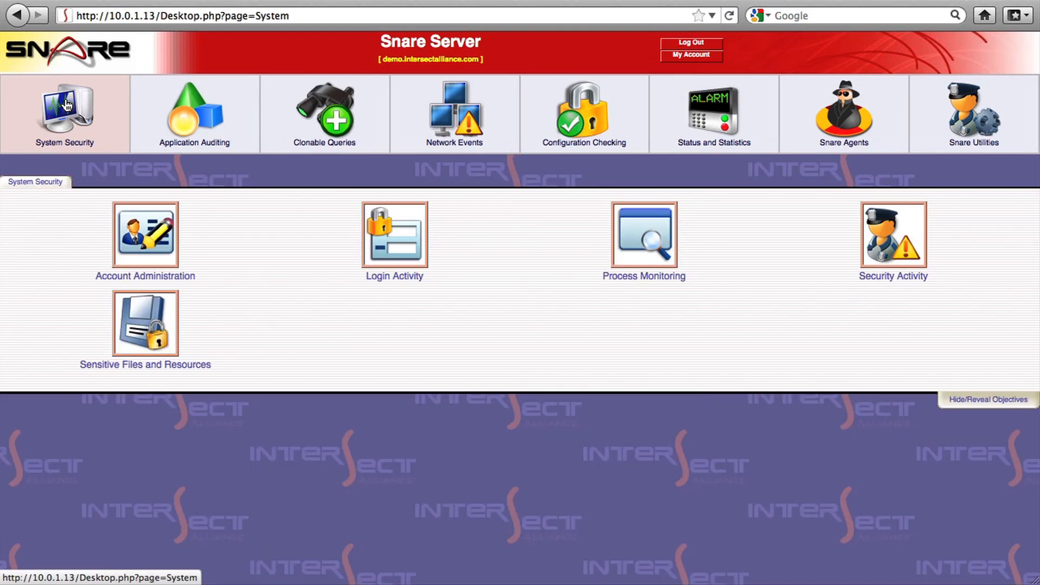
pyautogui.moveTo(180, 112)
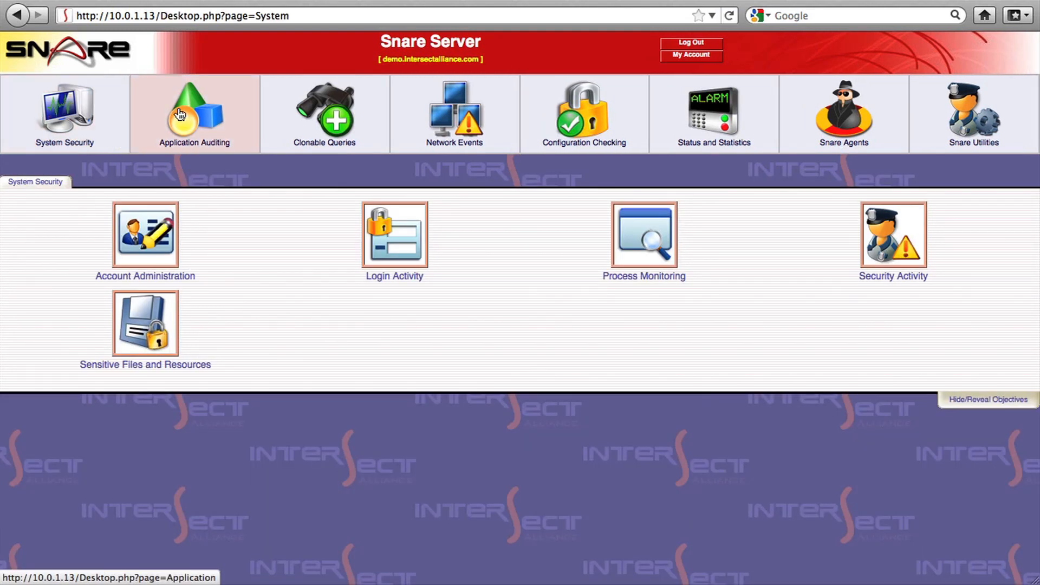
pyautogui.click(180, 111)
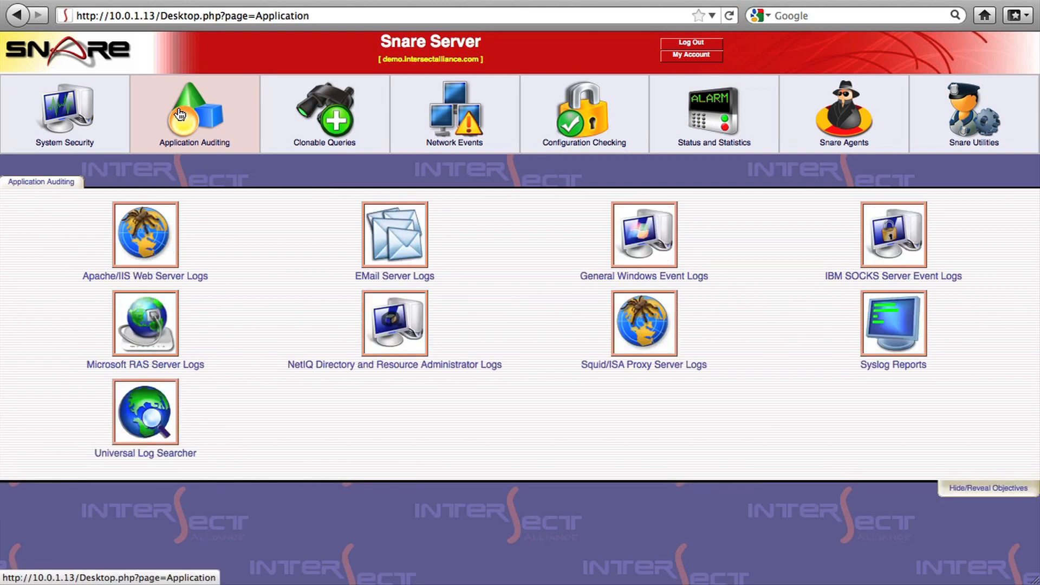
pyautogui.moveTo(431, 118)
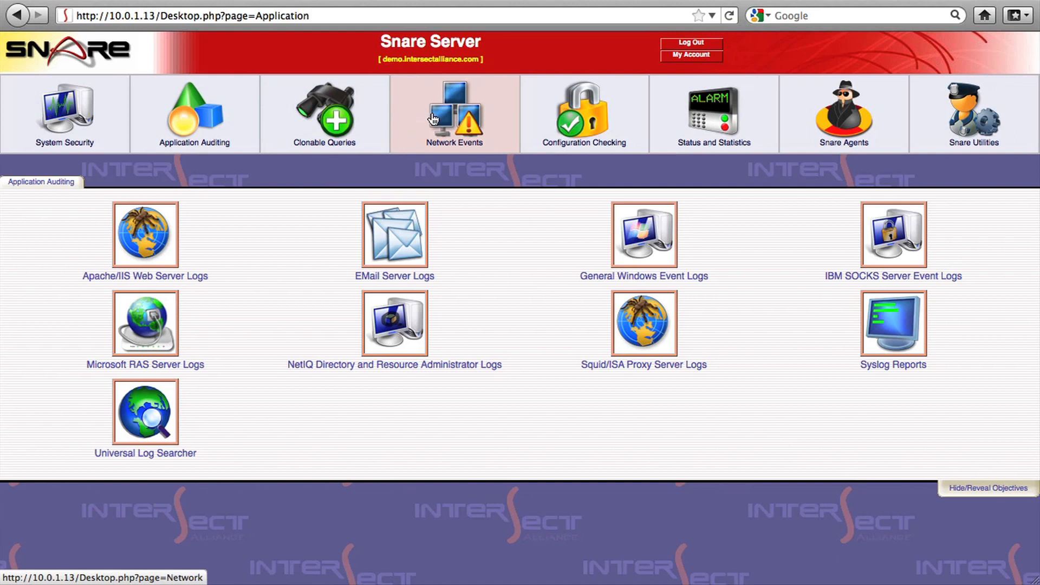
pyautogui.click(451, 108)
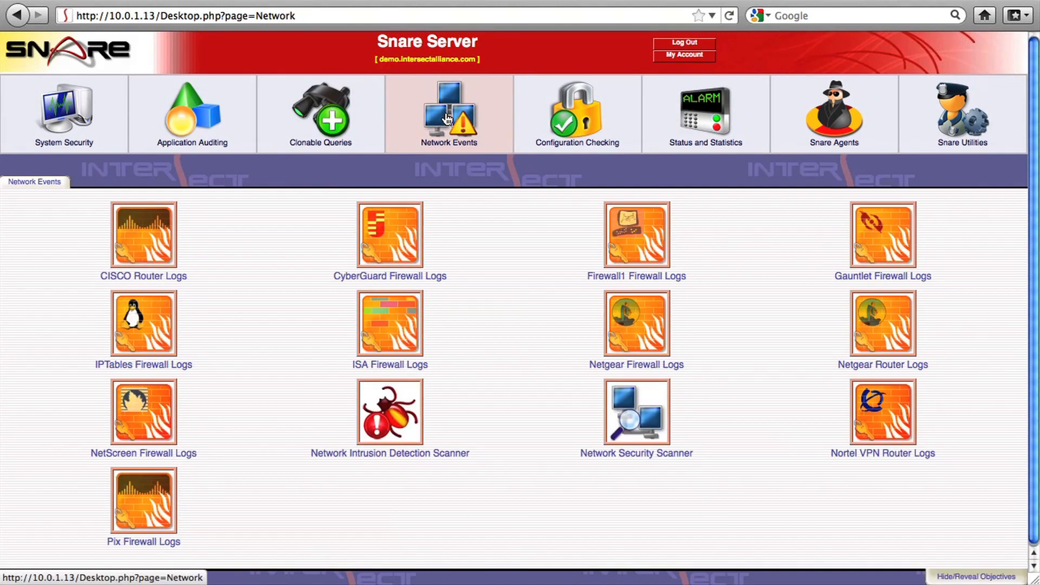
pyautogui.moveTo(568, 117)
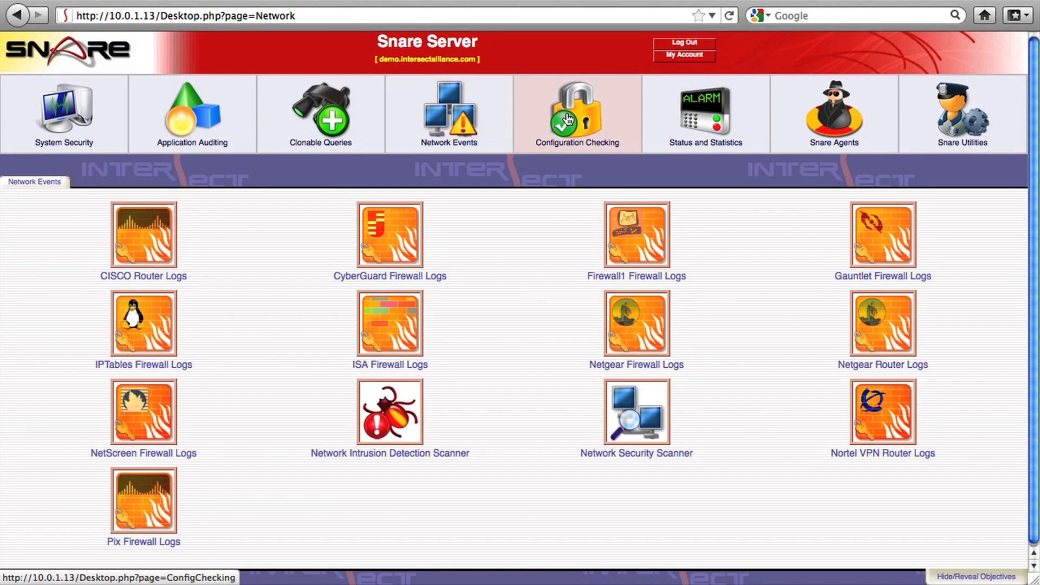
pyautogui.click(577, 111)
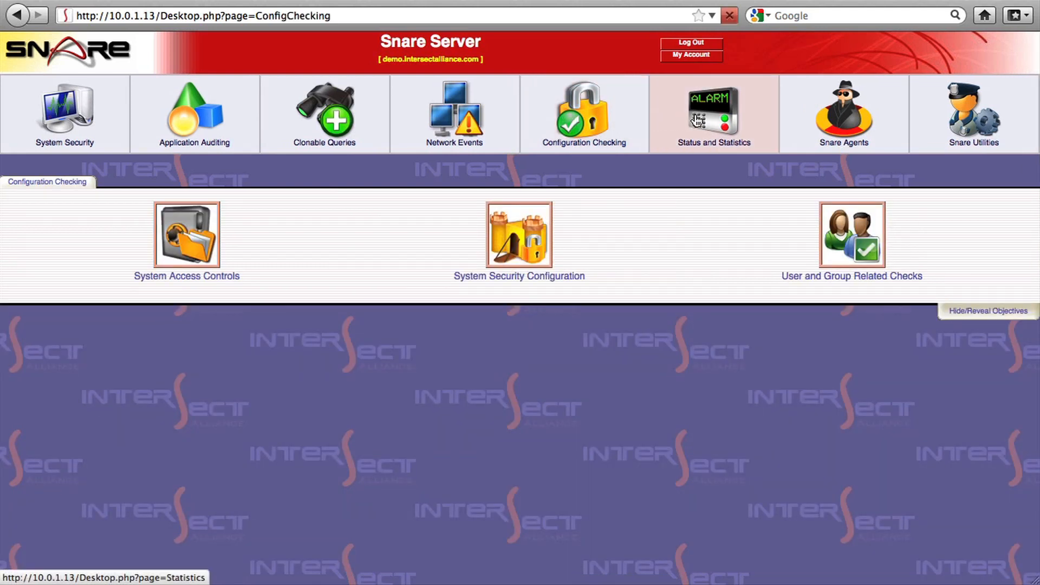
# Browse the Status and Statistics, Snare Agents and Snare Utilities objective groups.
pyautogui.click(713, 110)
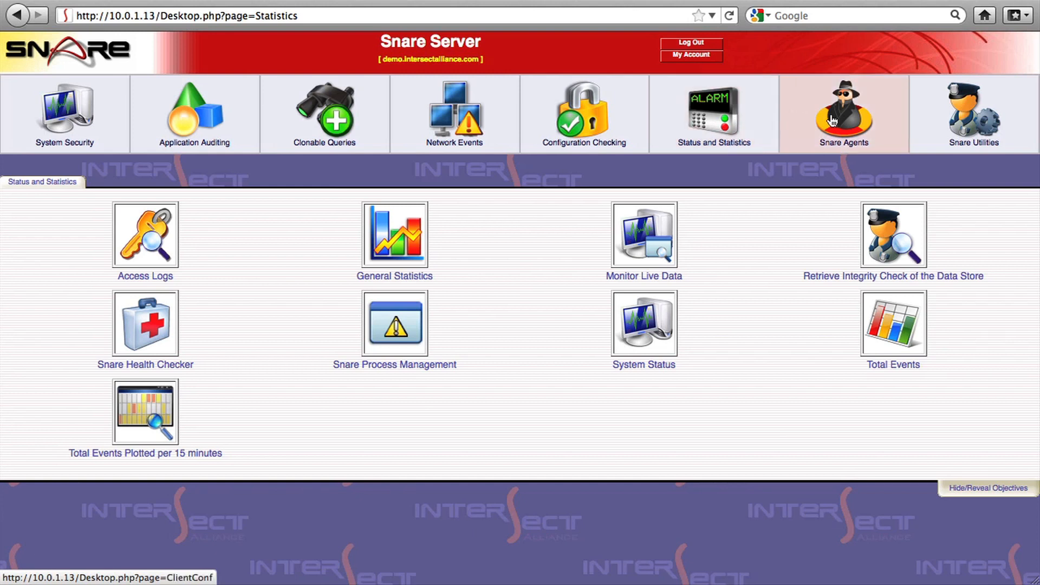
pyautogui.click(842, 114)
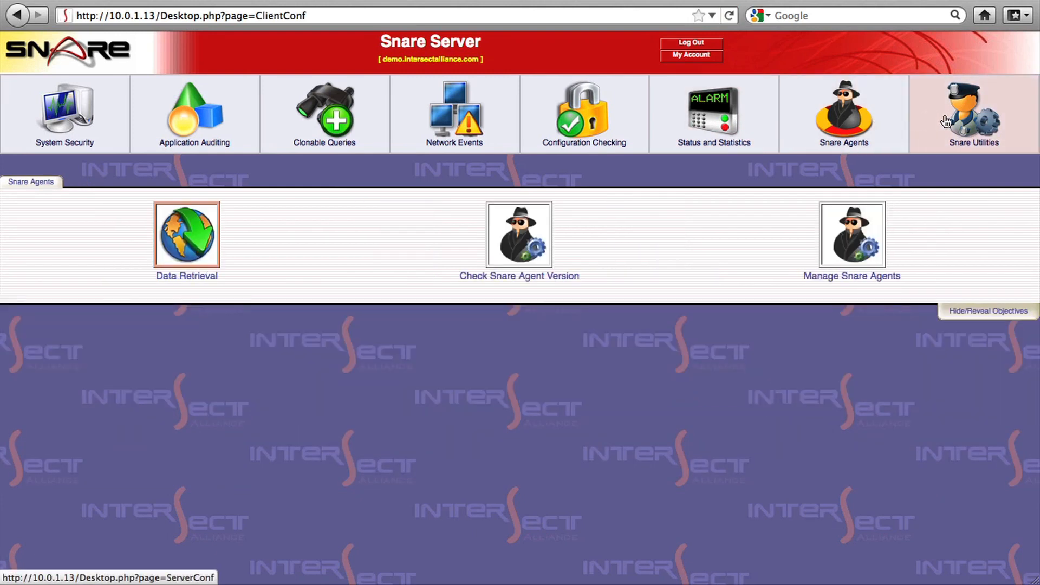
pyautogui.click(973, 111)
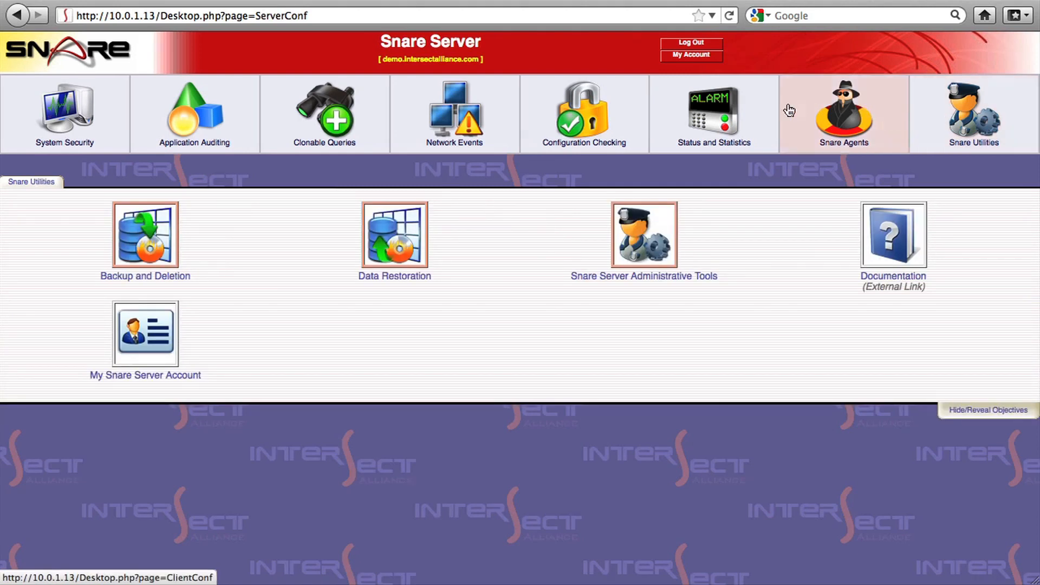
pyautogui.moveTo(344, 125)
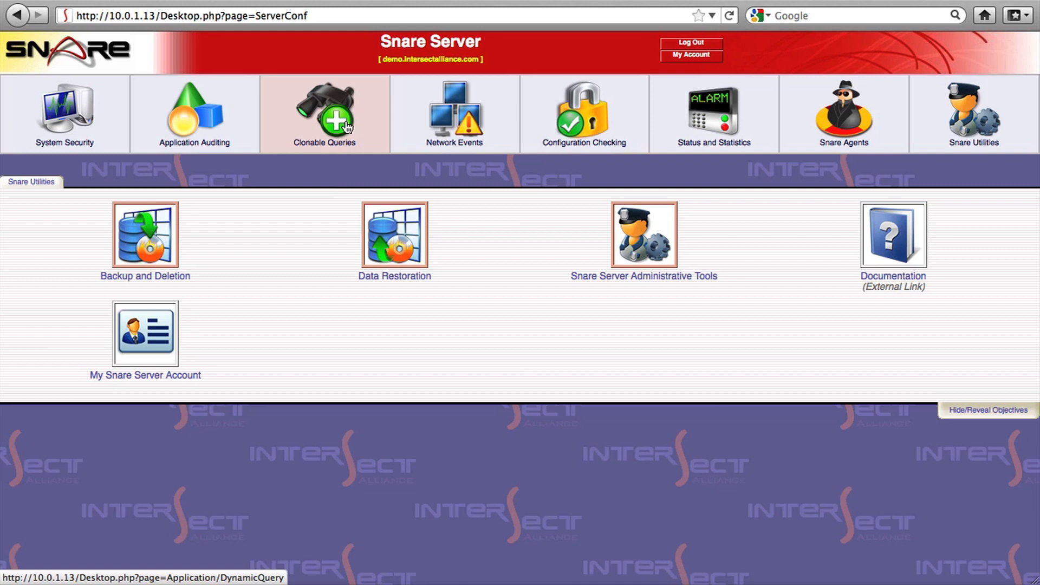
pyautogui.moveTo(722, 125)
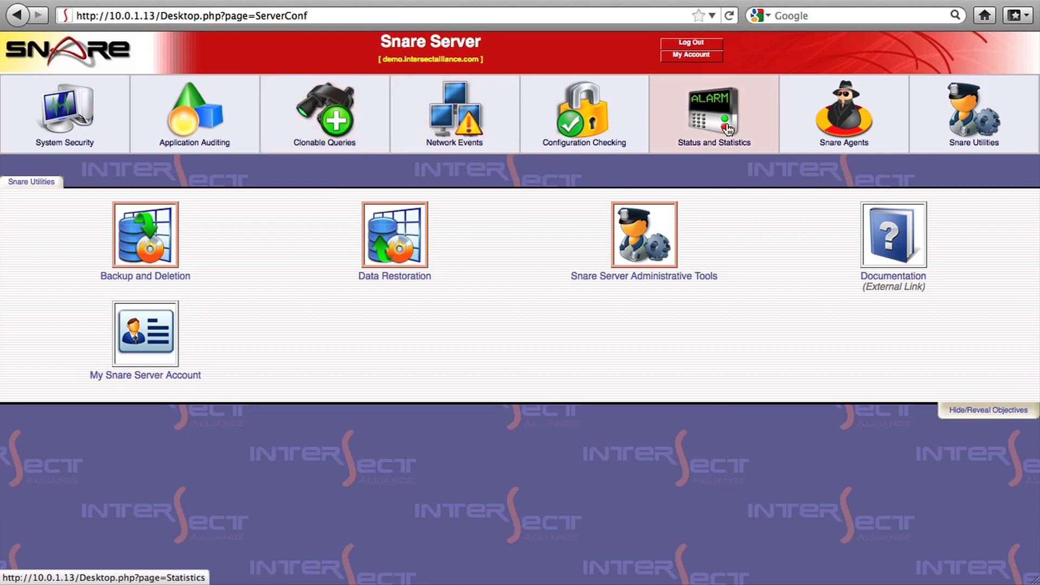
# Show the Total Events Plotted per 15 minutes map under Status and Statistics and view its lower slots.
pyautogui.click(714, 111)
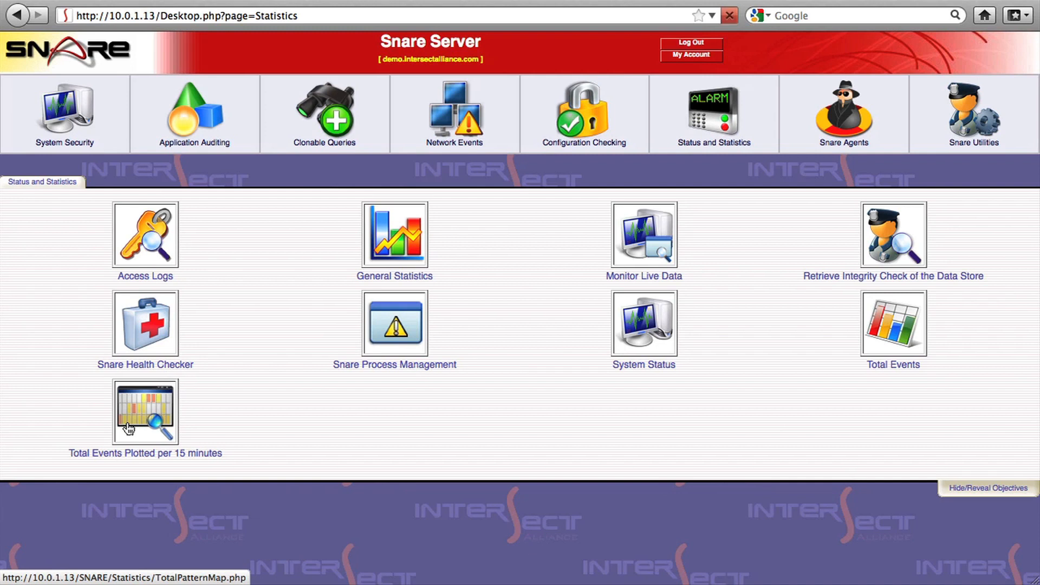
pyautogui.click(143, 412)
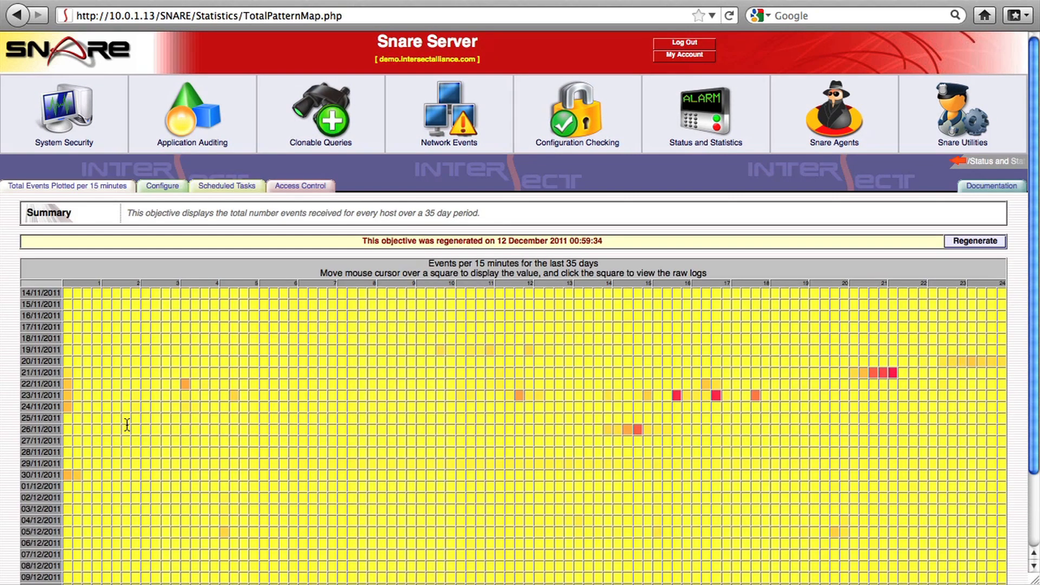
pyautogui.scroll(-3)
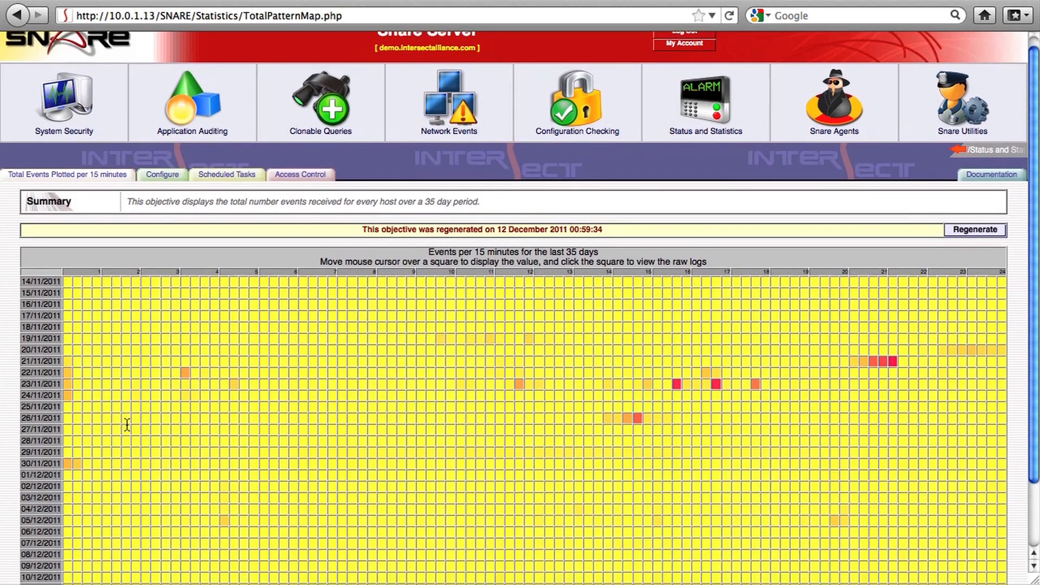
pyautogui.scroll(-3)
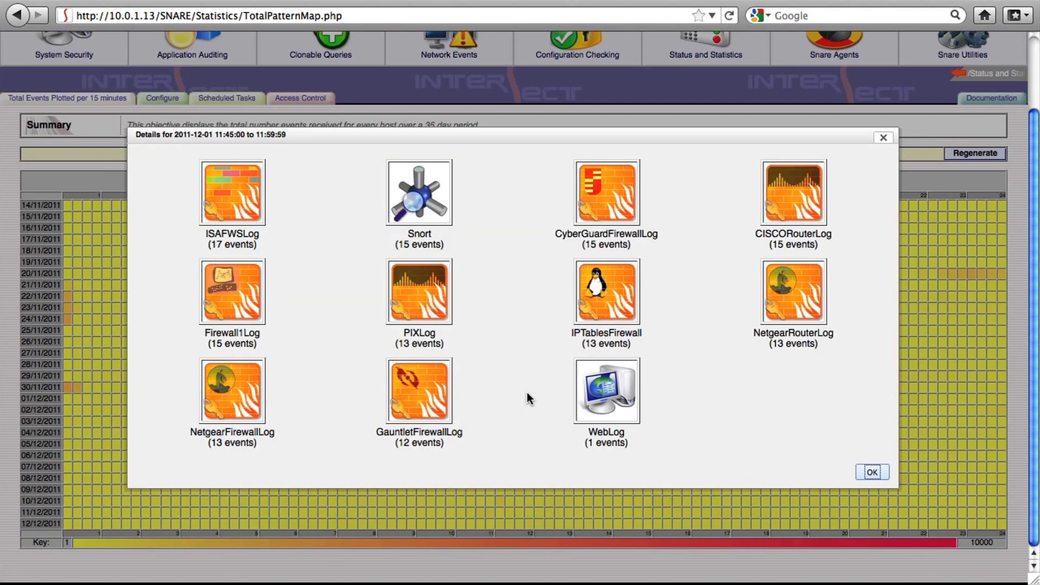
pyautogui.moveTo(568, 362)
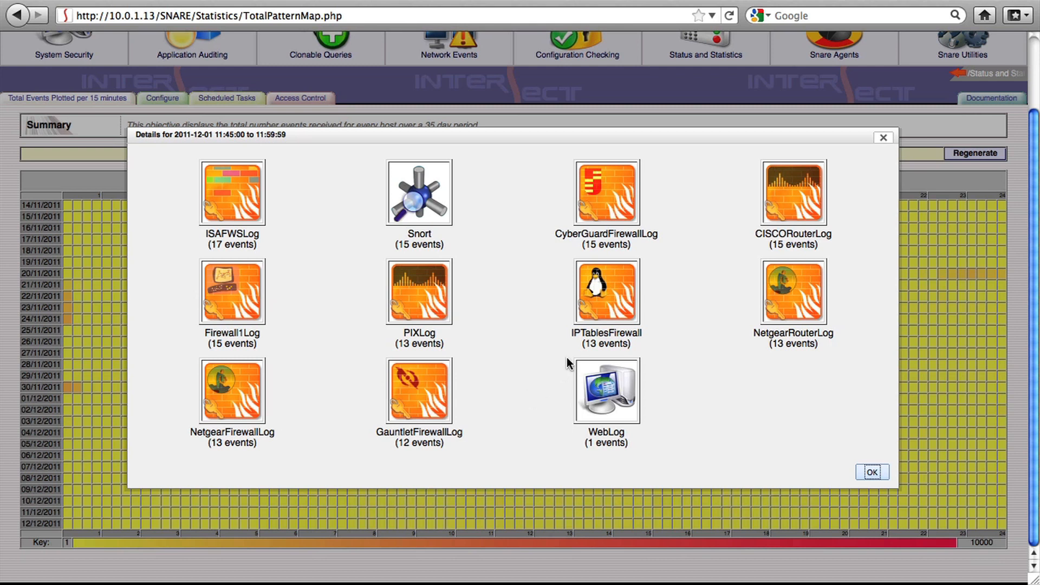
# Drill into the IPTablesFirewall events for that interval and view raw logs from host PELICAN.
pyautogui.click(605, 296)
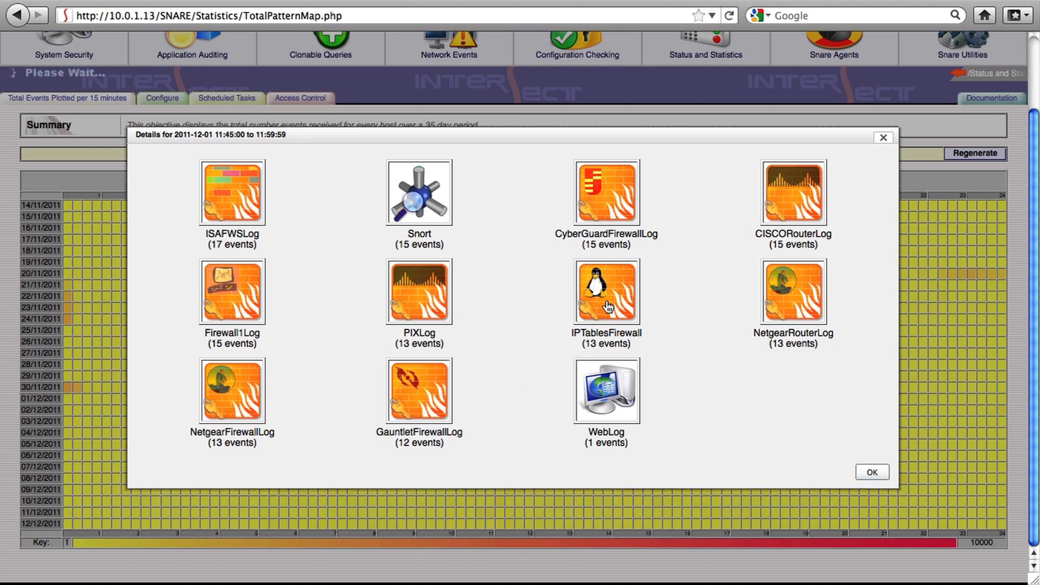
pyautogui.click(606, 292)
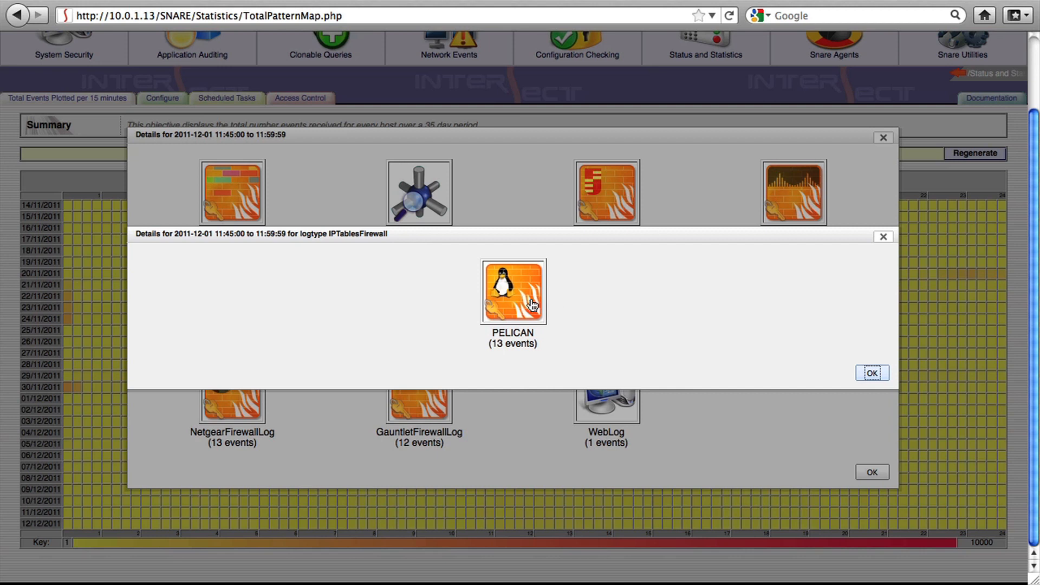
pyautogui.click(512, 291)
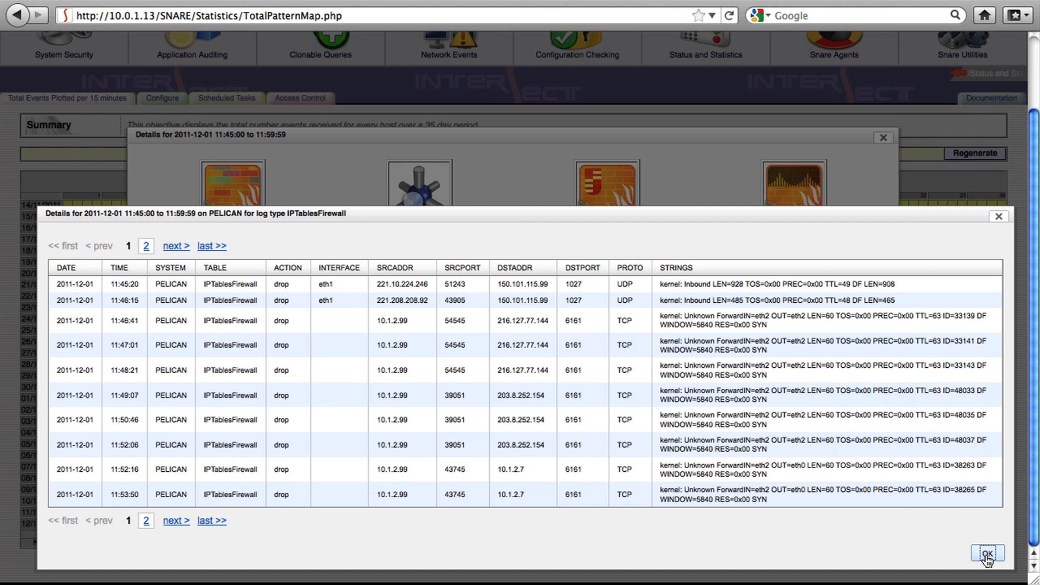
# Close the raw log listing and the breakdown window, returning to the event map.
pyautogui.click(990, 555)
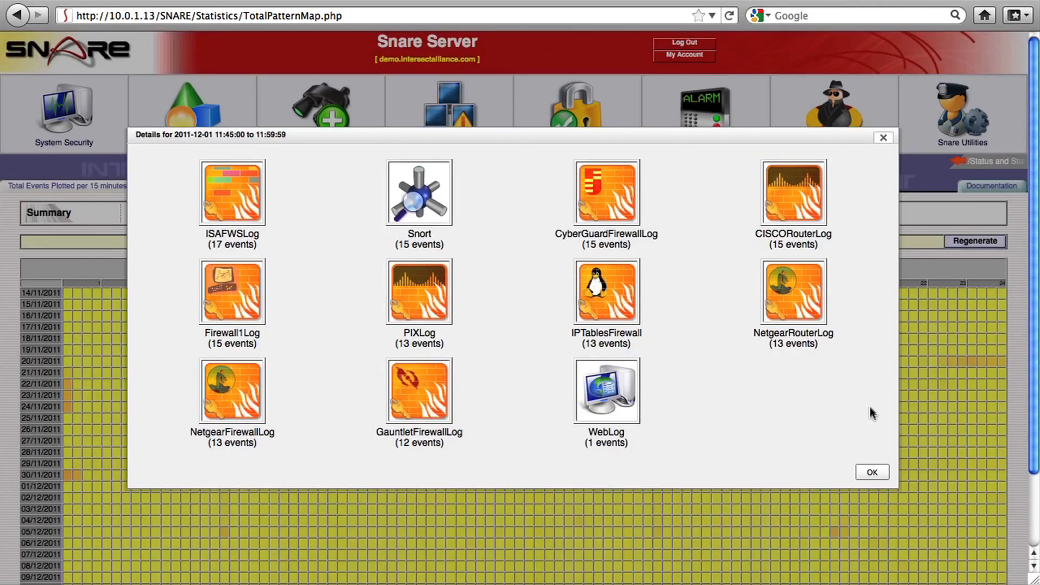
pyautogui.click(872, 472)
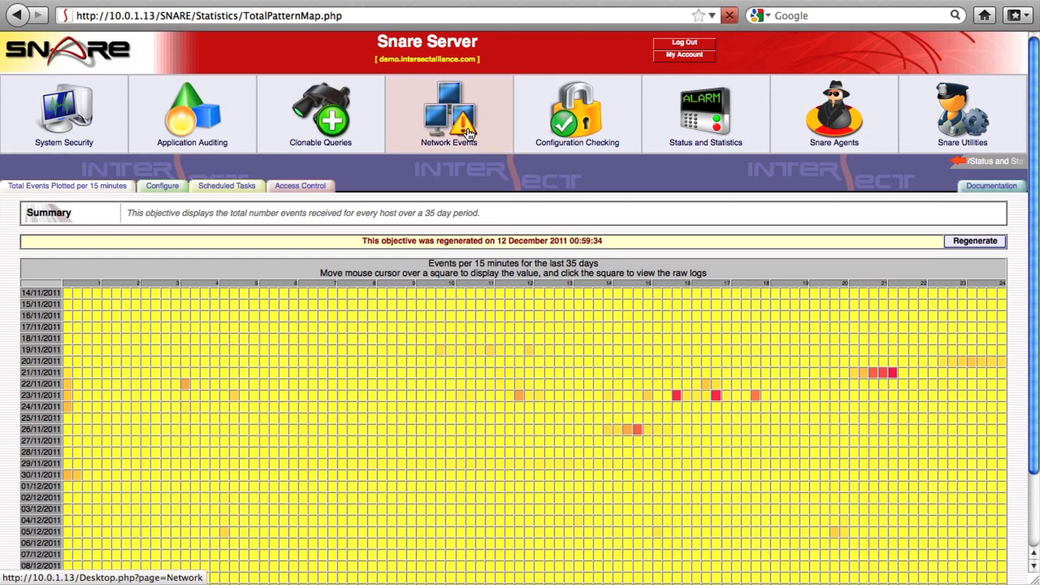
# Show the PIX Firewall Log Scanner report under Network Events and review its contents.
pyautogui.click(448, 114)
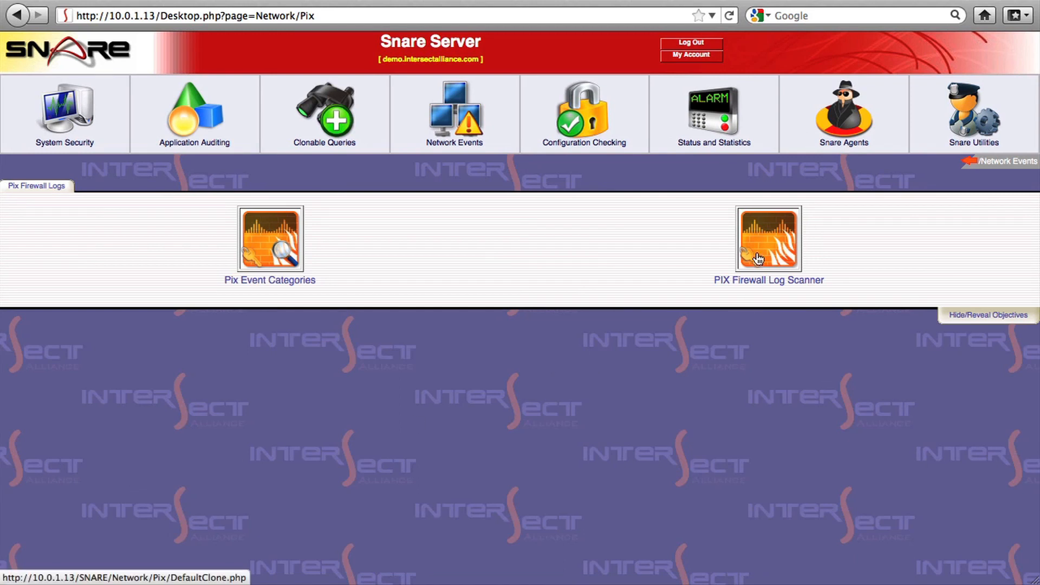
pyautogui.click(769, 238)
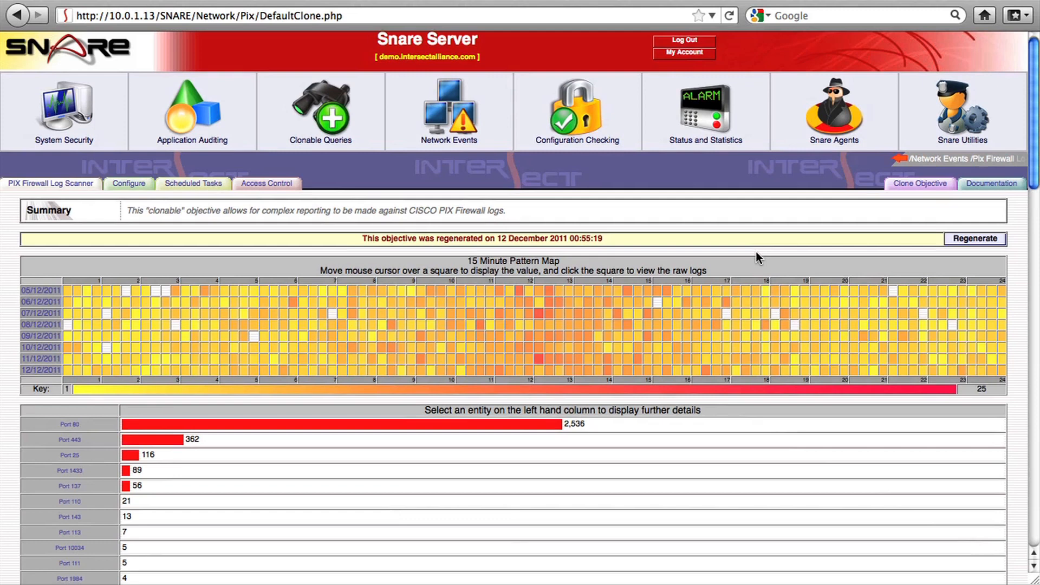
pyautogui.scroll(-3)
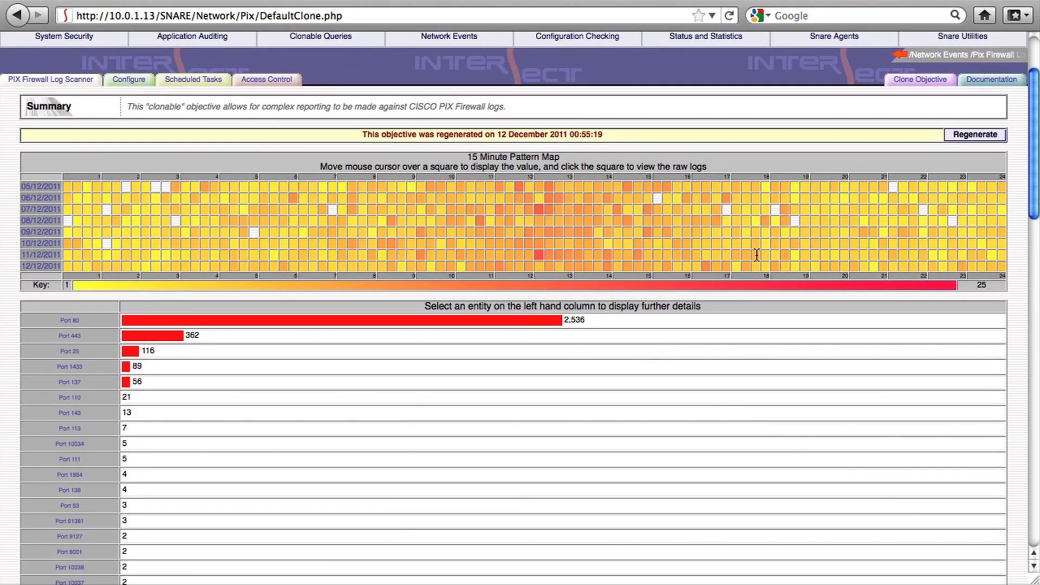
pyautogui.scroll(-3)
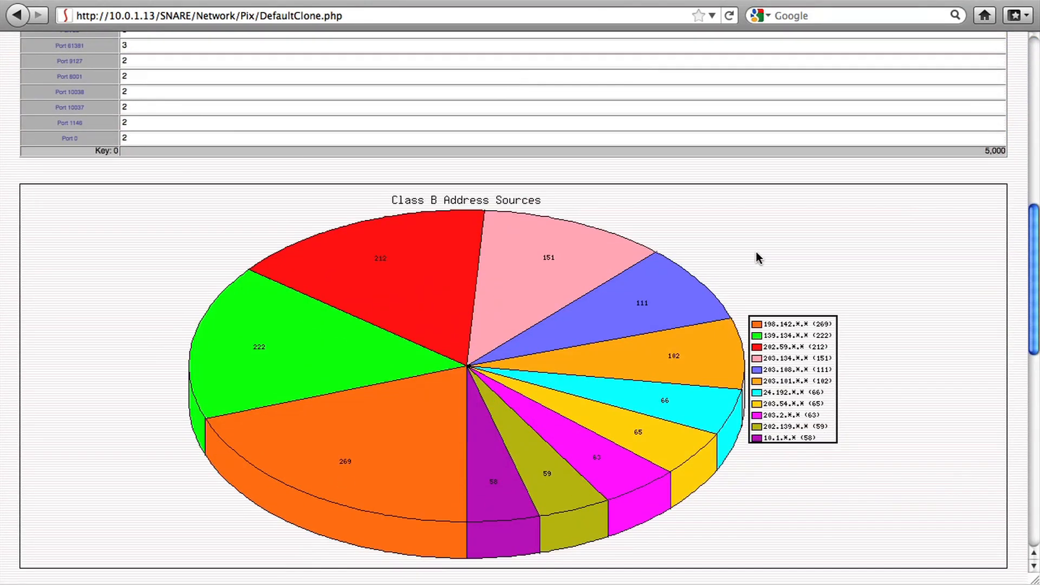
pyautogui.scroll(-3)
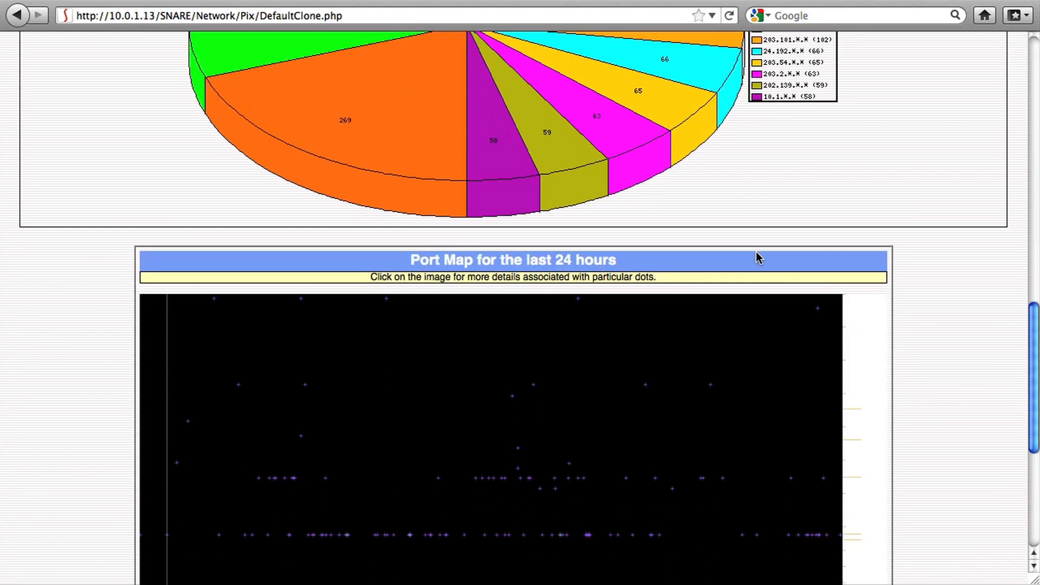
pyautogui.scroll(-3)
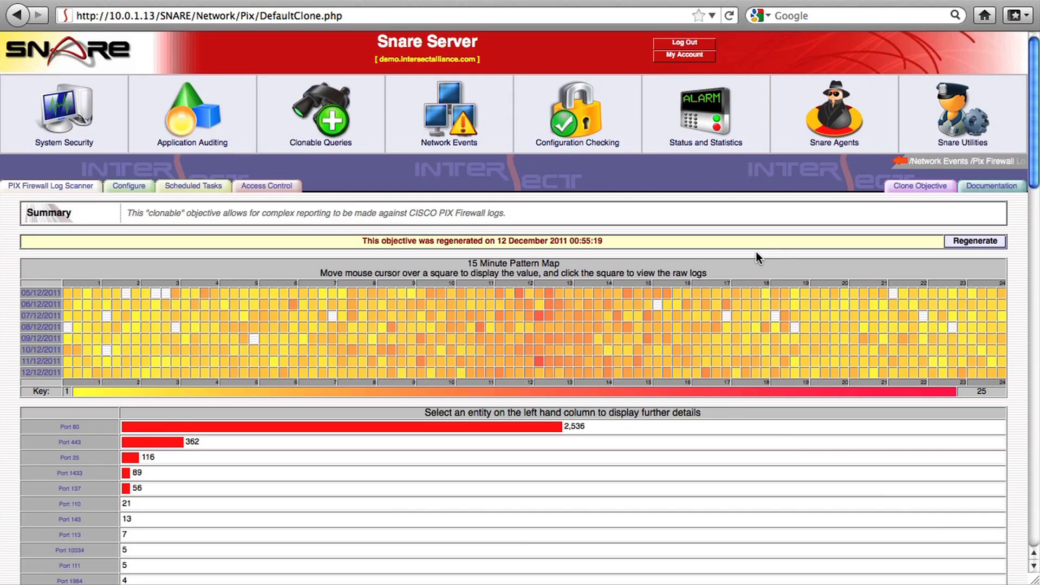
pyautogui.moveTo(751, 259)
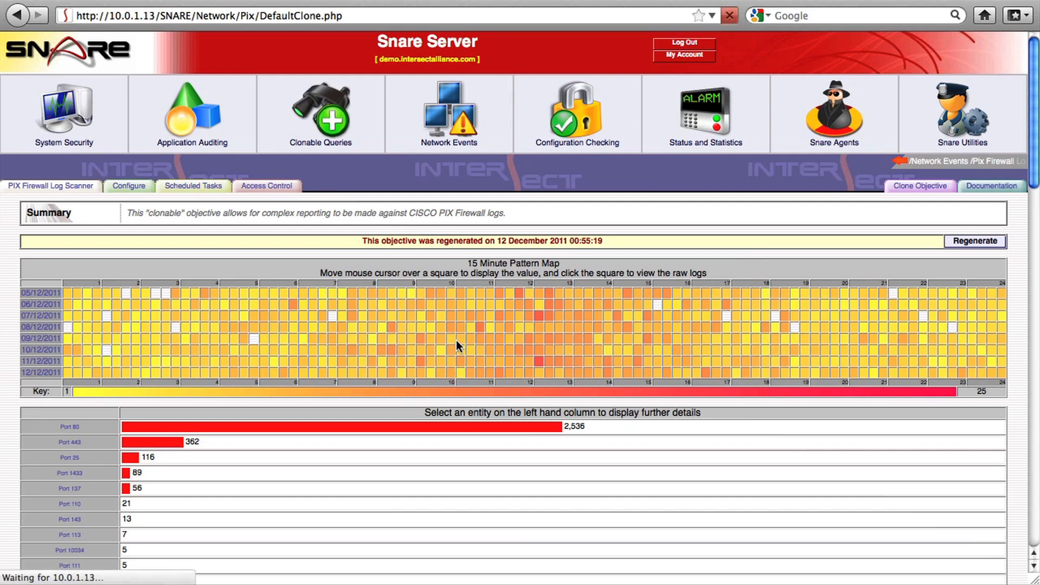
# View the raw PIXLog entries from DARTER for 9 December 2011, 10:00–10:14, from the pattern map.
pyautogui.click(455, 346)
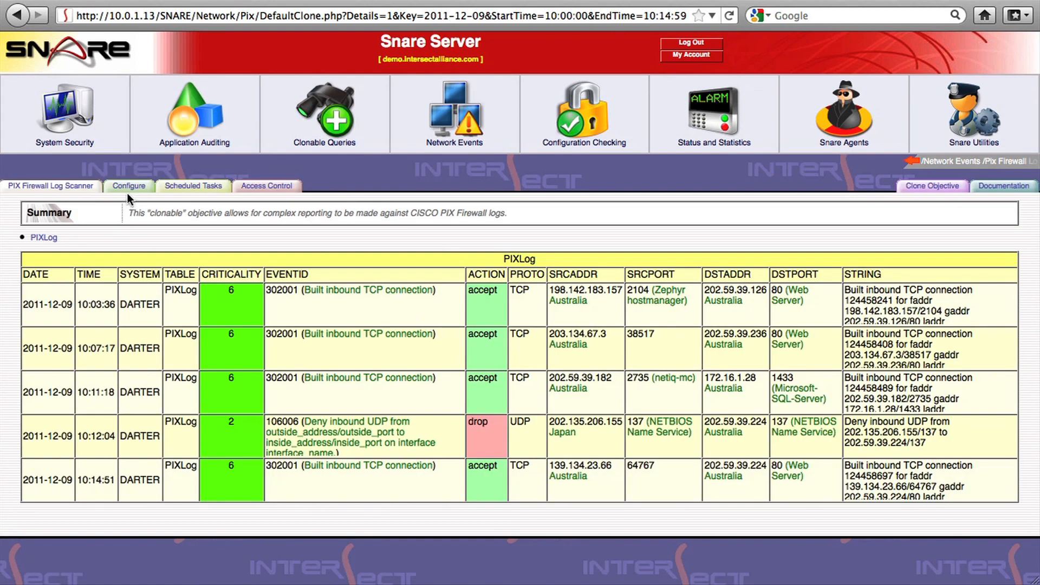
# Show the PIX Firewall Log Scanner's Configure page and review its objective settings list.
pyautogui.click(129, 186)
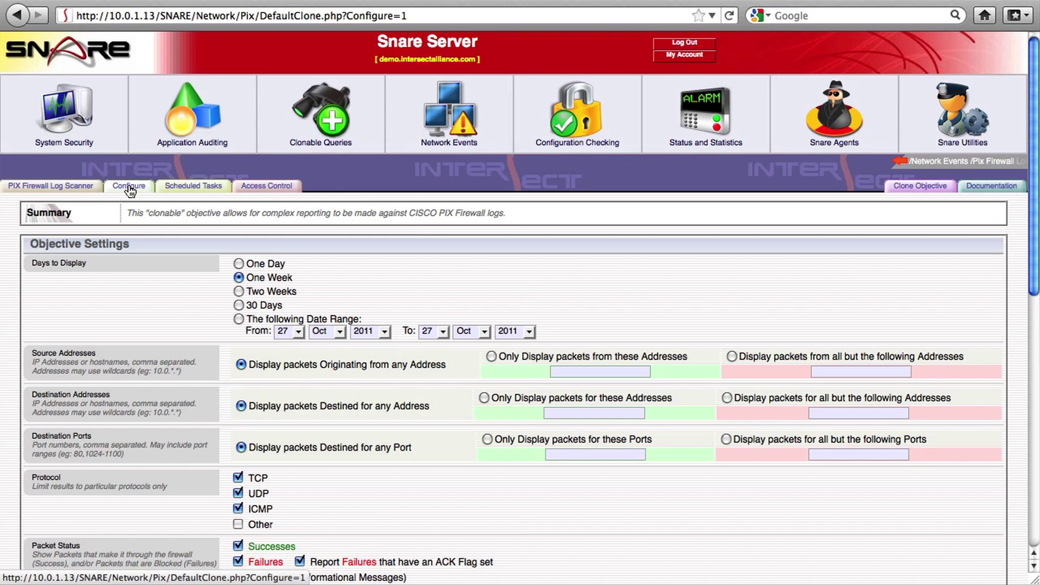
pyautogui.scroll(-3)
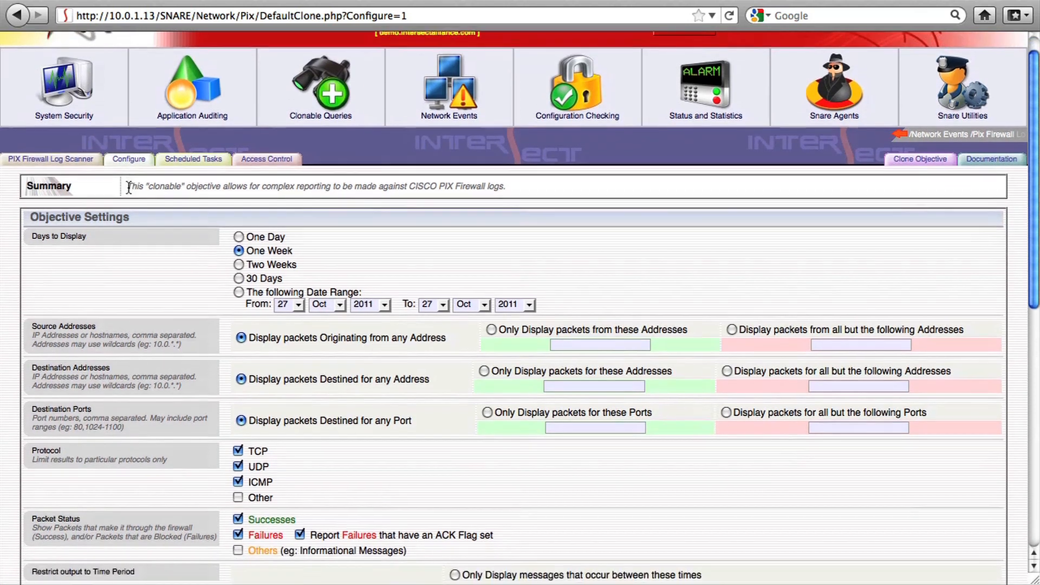
pyautogui.scroll(-3)
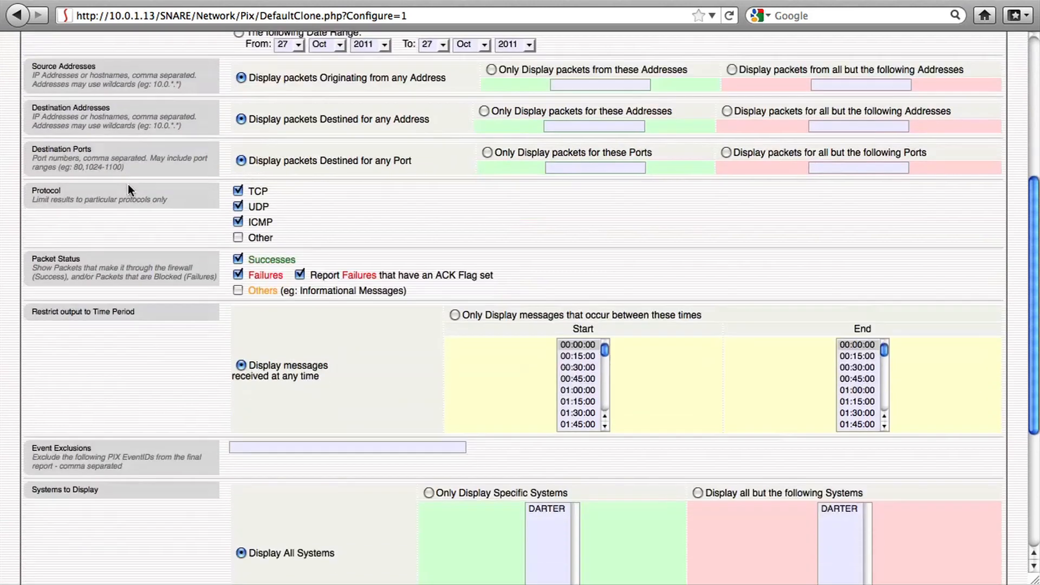
pyautogui.scroll(-3)
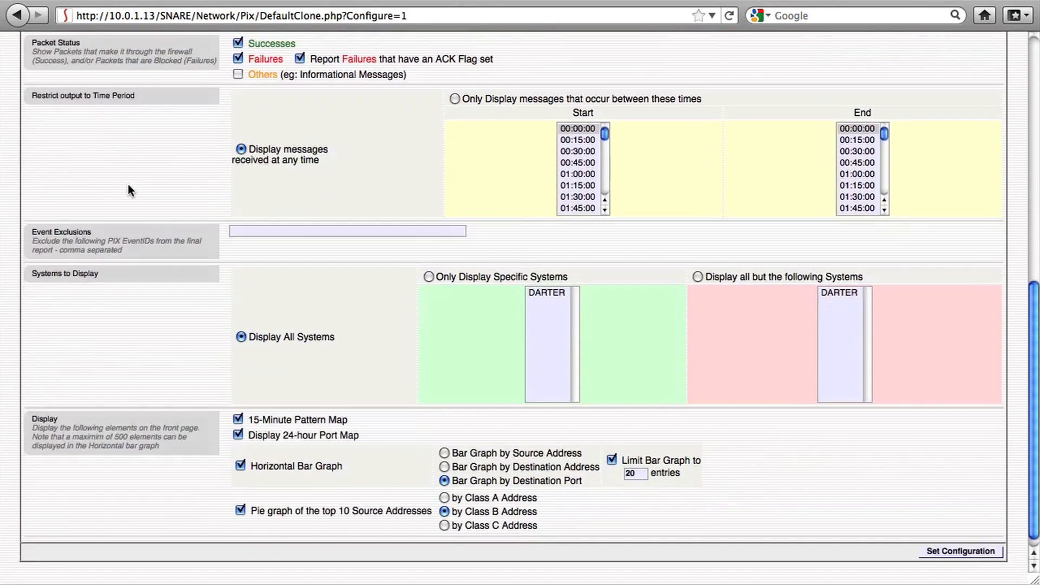
pyautogui.scroll(-3)
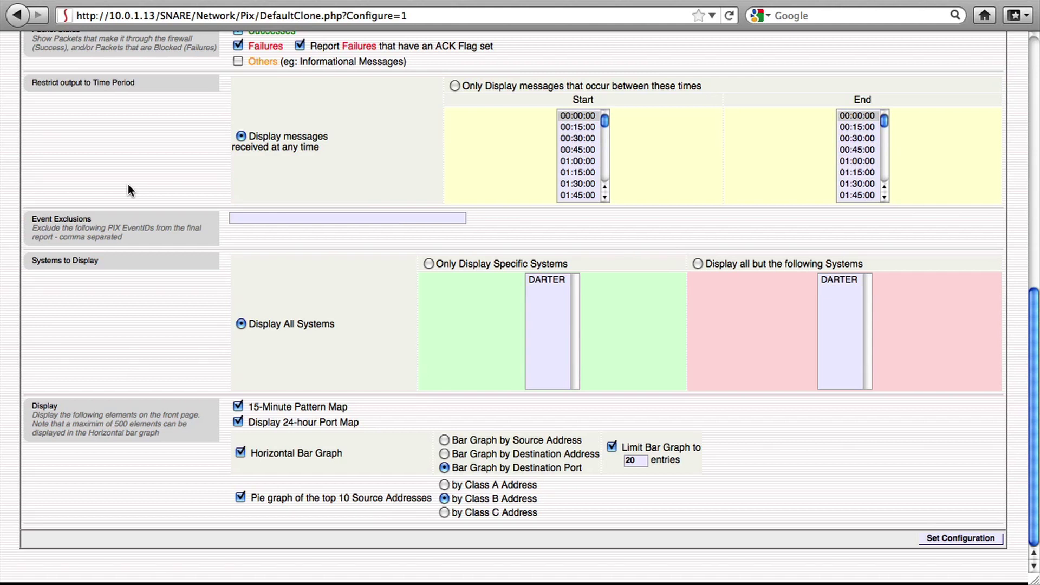
pyautogui.scroll(3)
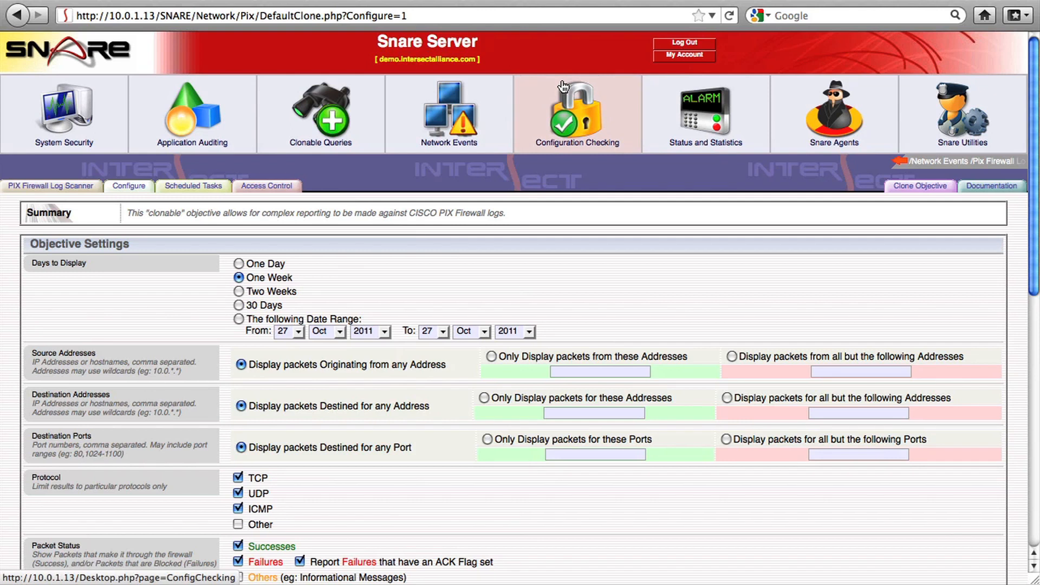
pyautogui.moveTo(574, 107)
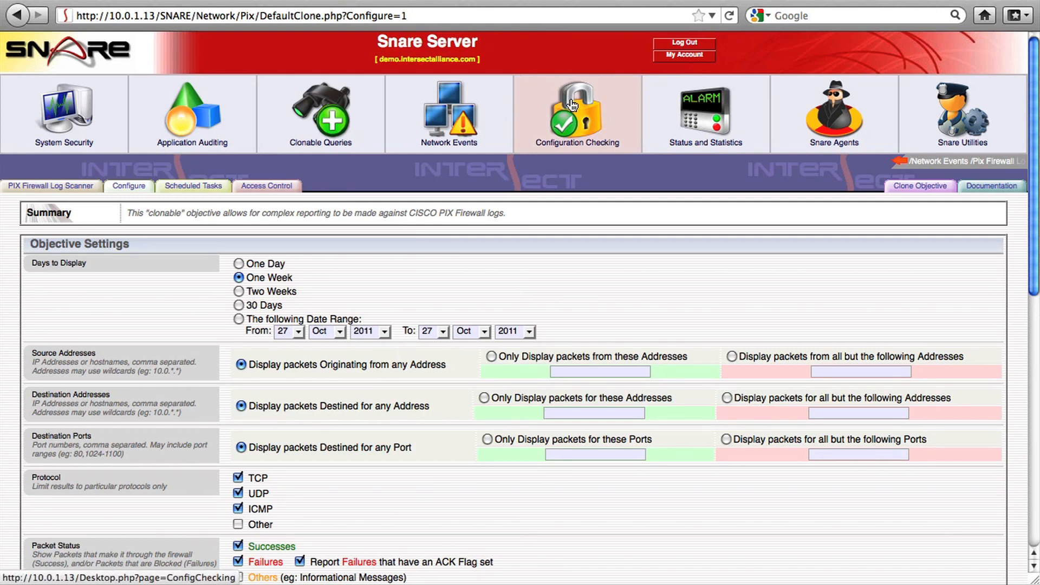
# Navigate Configuration Checking to User and Group Related Checks, Windows Checks, Review Members of Sensitive Groups.
pyautogui.click(571, 111)
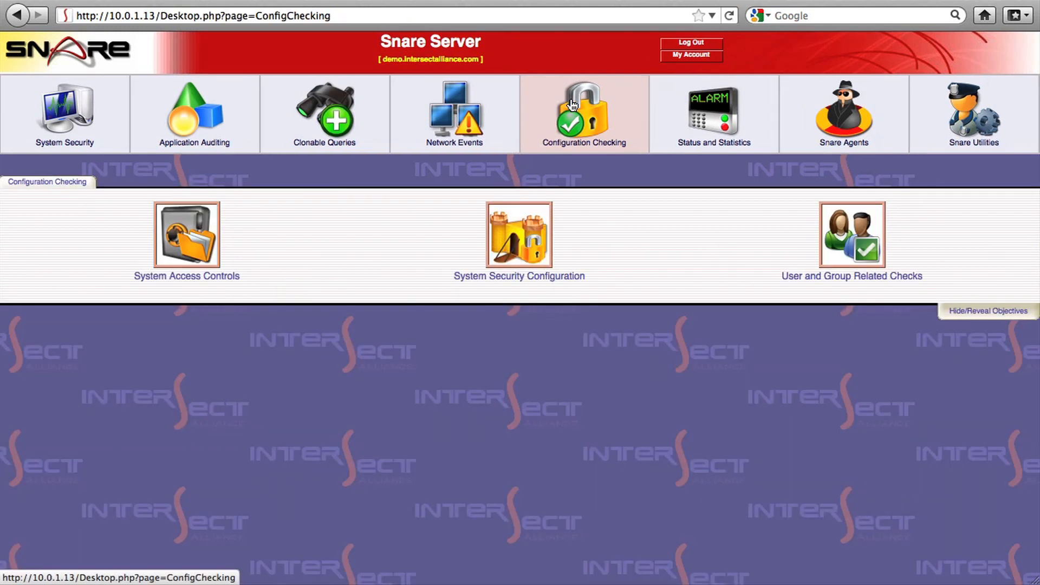
pyautogui.moveTo(858, 233)
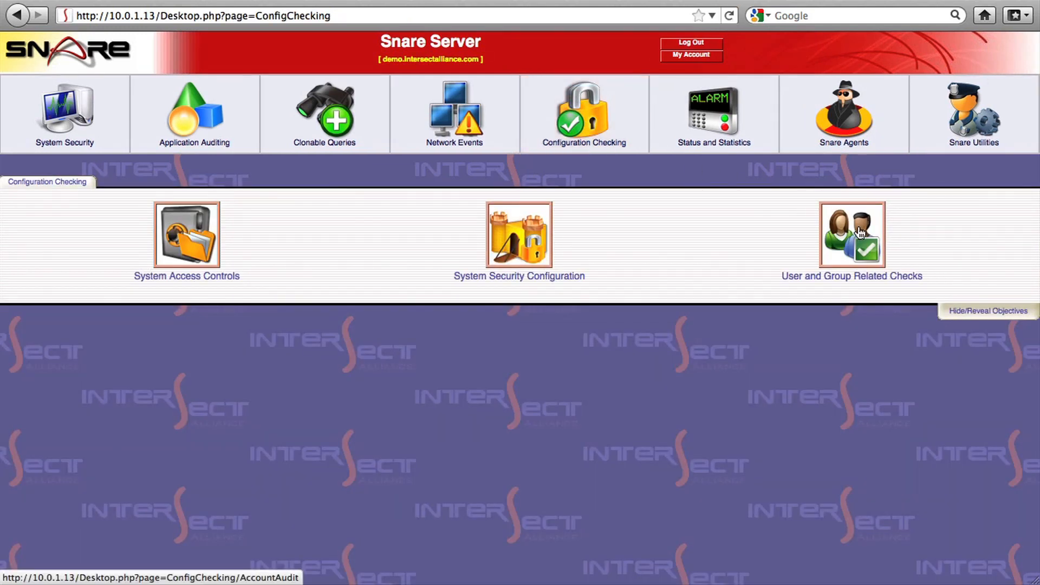
pyautogui.click(852, 237)
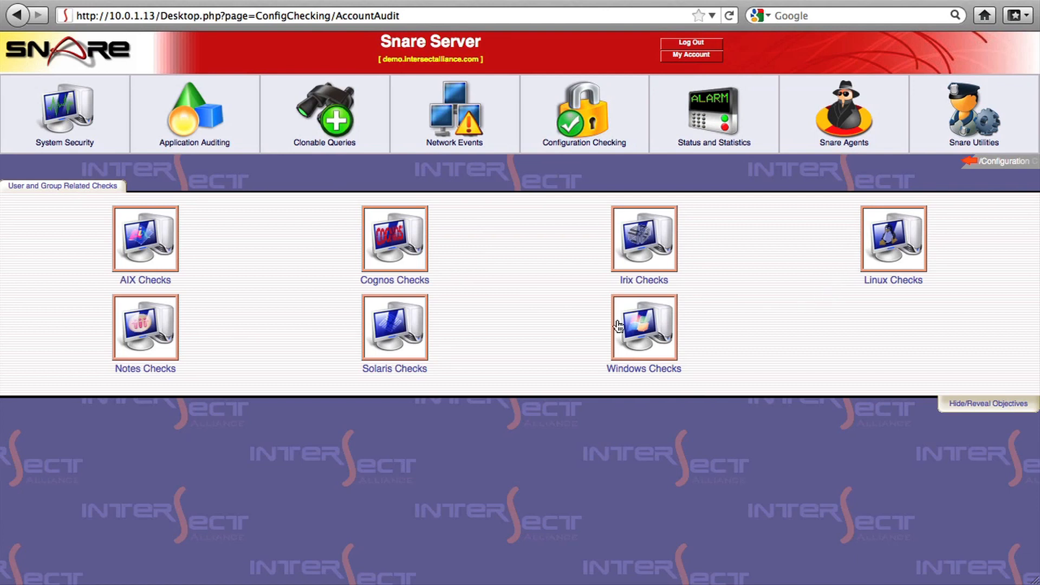
pyautogui.click(643, 329)
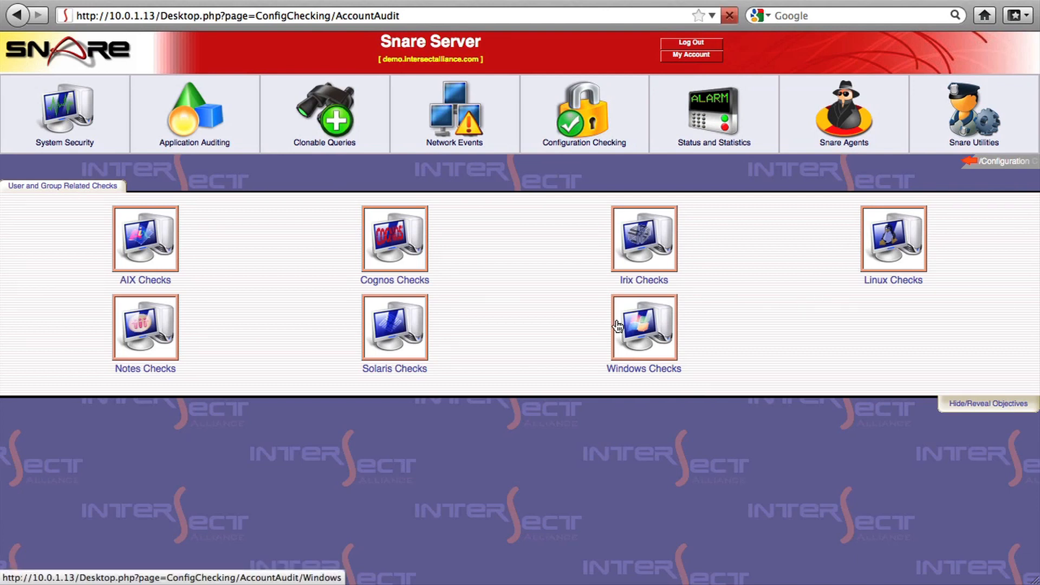
pyautogui.click(643, 327)
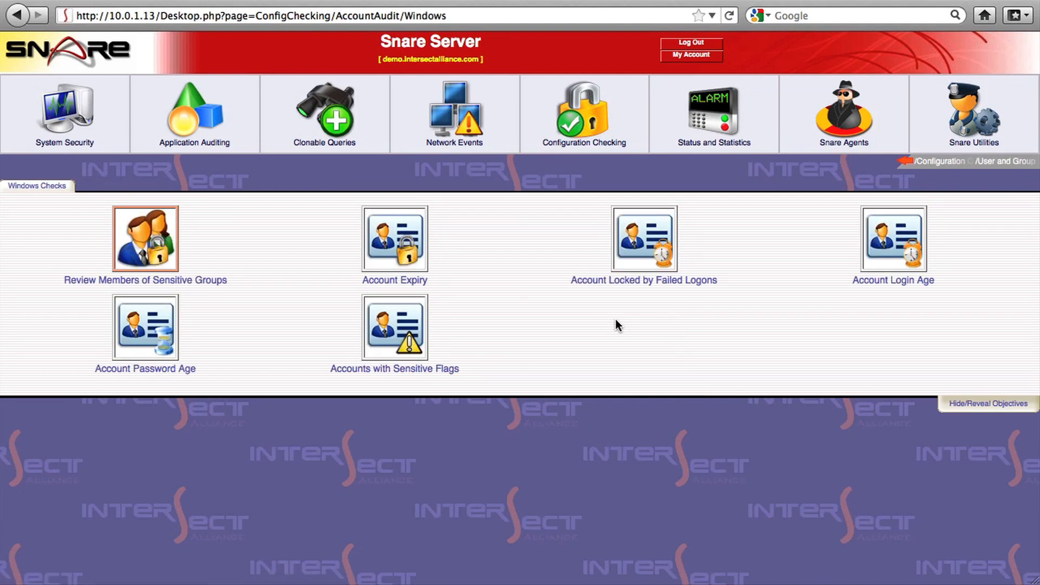
pyautogui.click(162, 244)
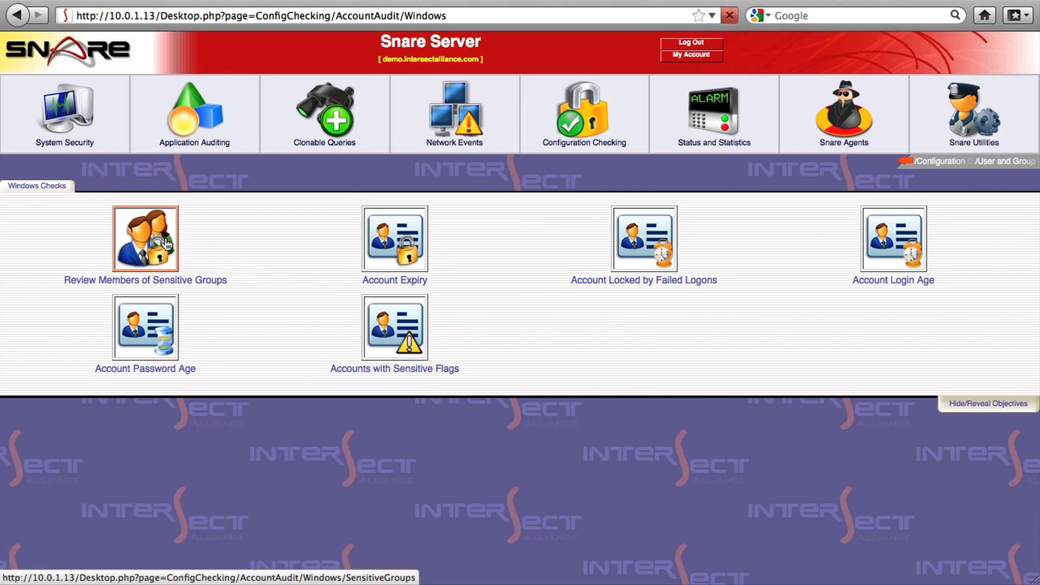
pyautogui.click(144, 238)
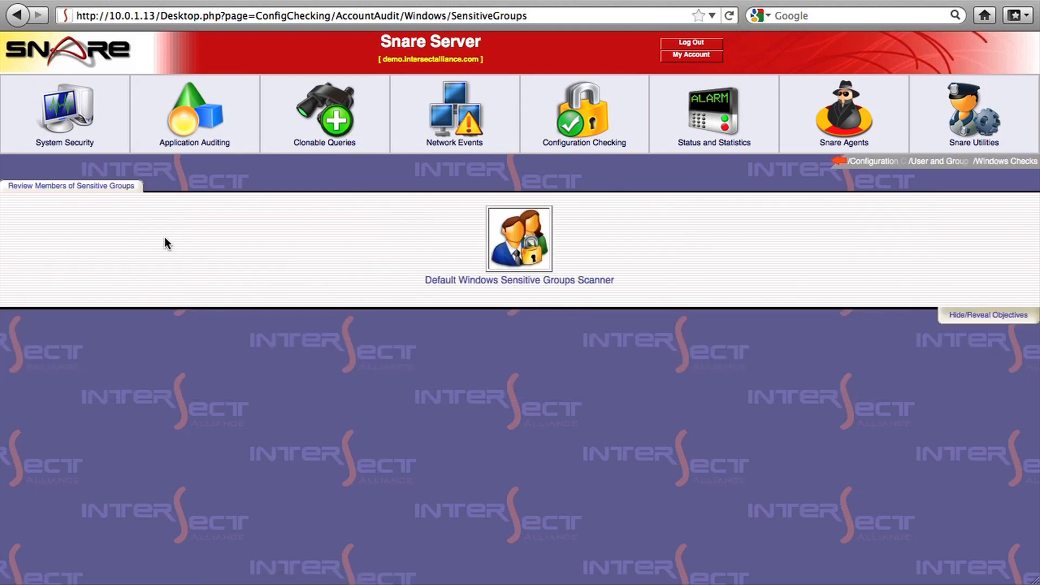
pyautogui.moveTo(520, 245)
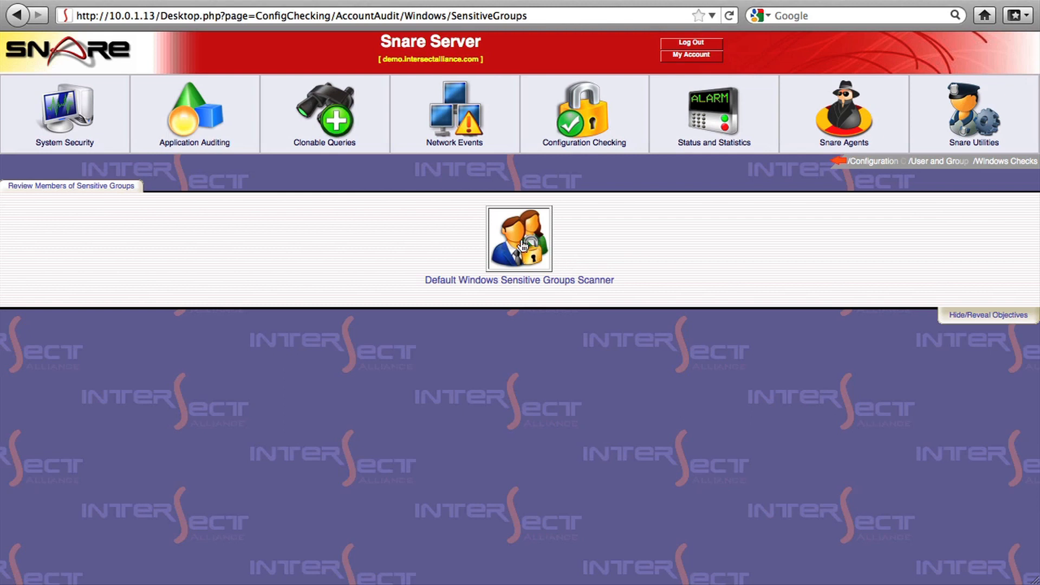
# Show the Default Windows Sensitive Groups Scanner's configuration of authorised and unauthorised Domain Admins members.
pyautogui.click(521, 239)
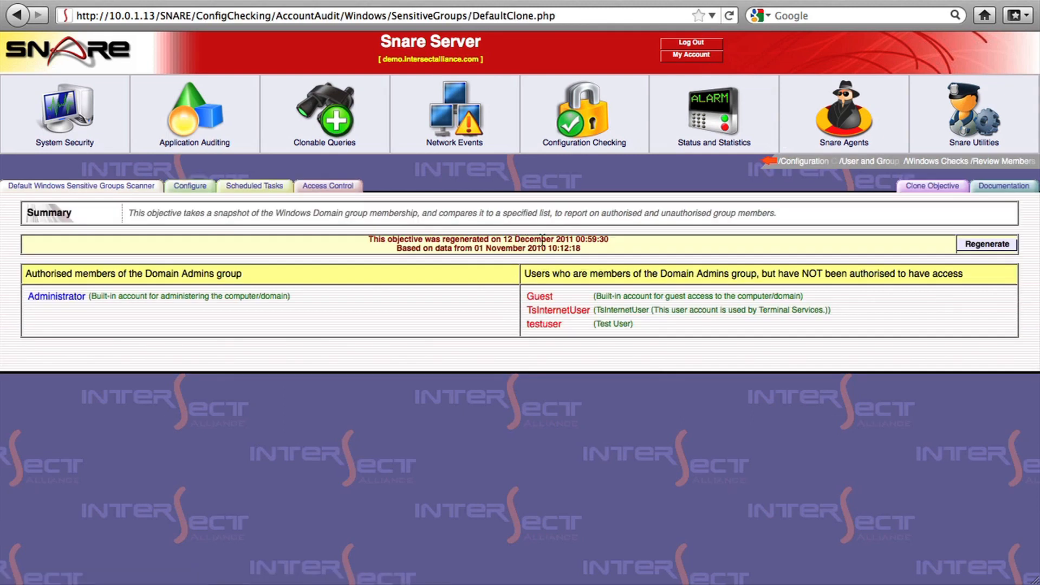
pyautogui.moveTo(193, 189)
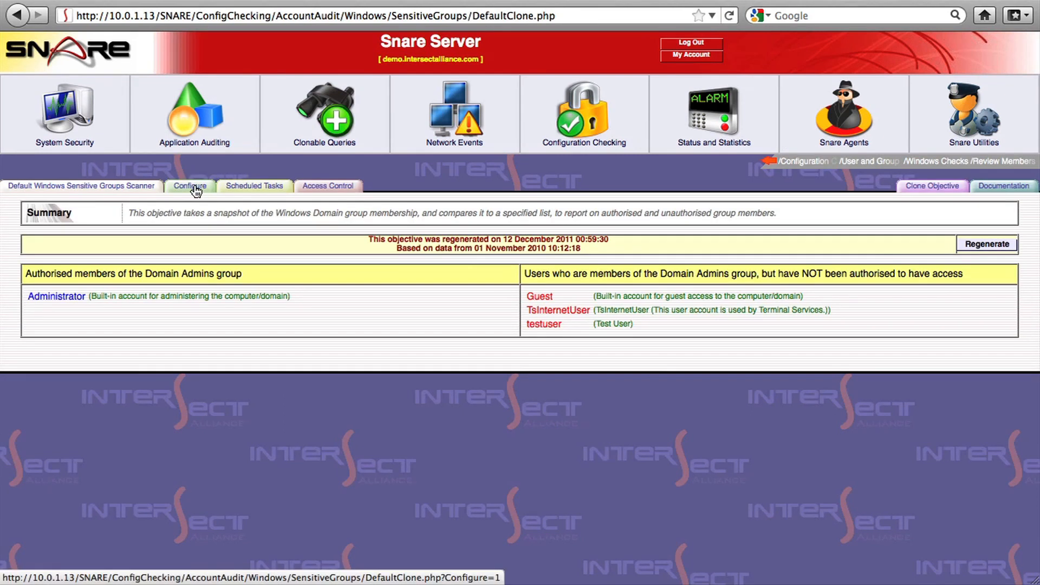
pyautogui.click(188, 187)
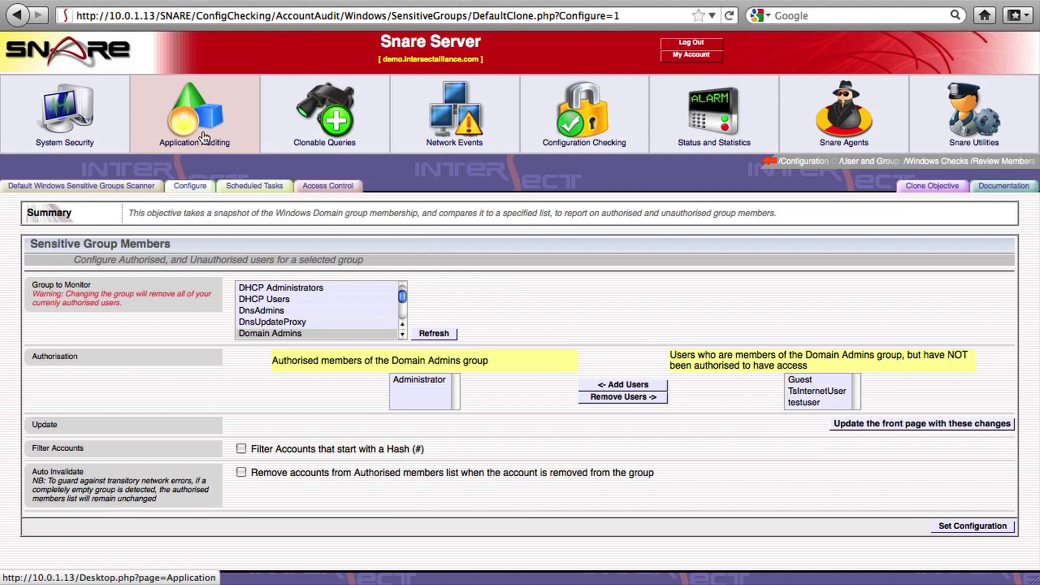
pyautogui.click(727, 15)
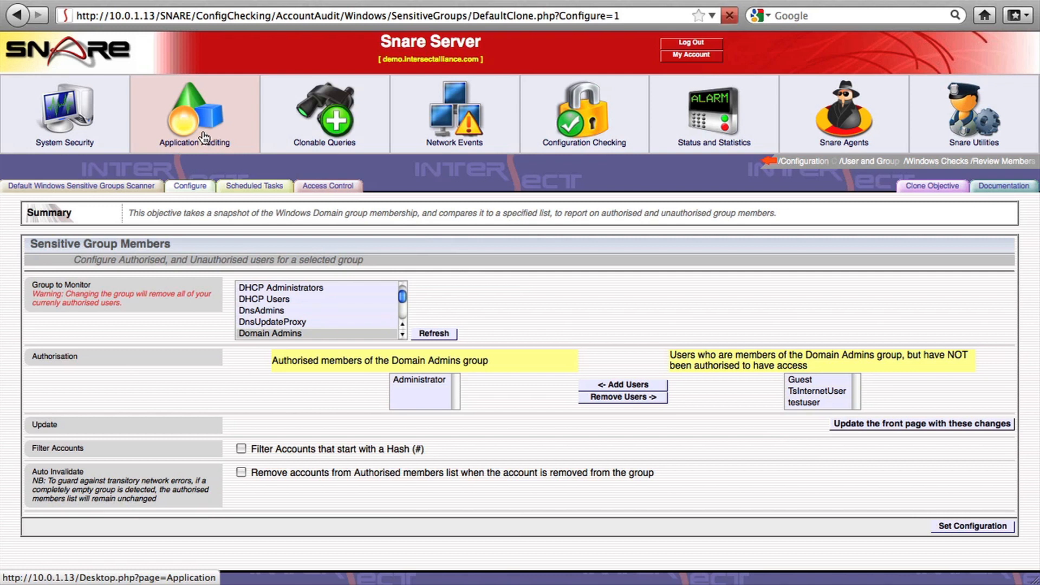
# Show the Suspicious URL Accesses settings under Apache/IIS Web Server Logs, with Days to Display at 30.
pyautogui.click(194, 111)
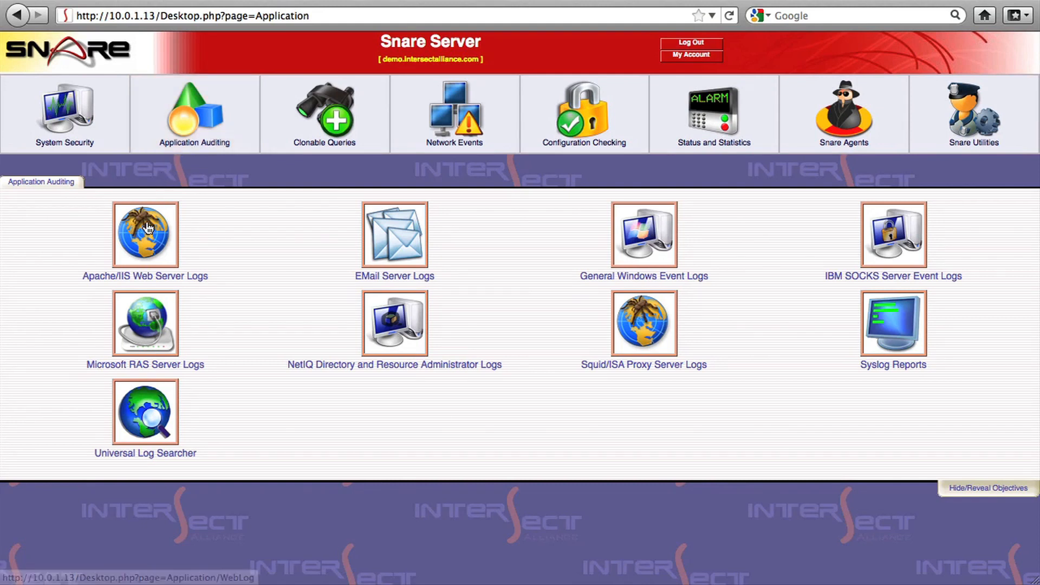
pyautogui.click(143, 233)
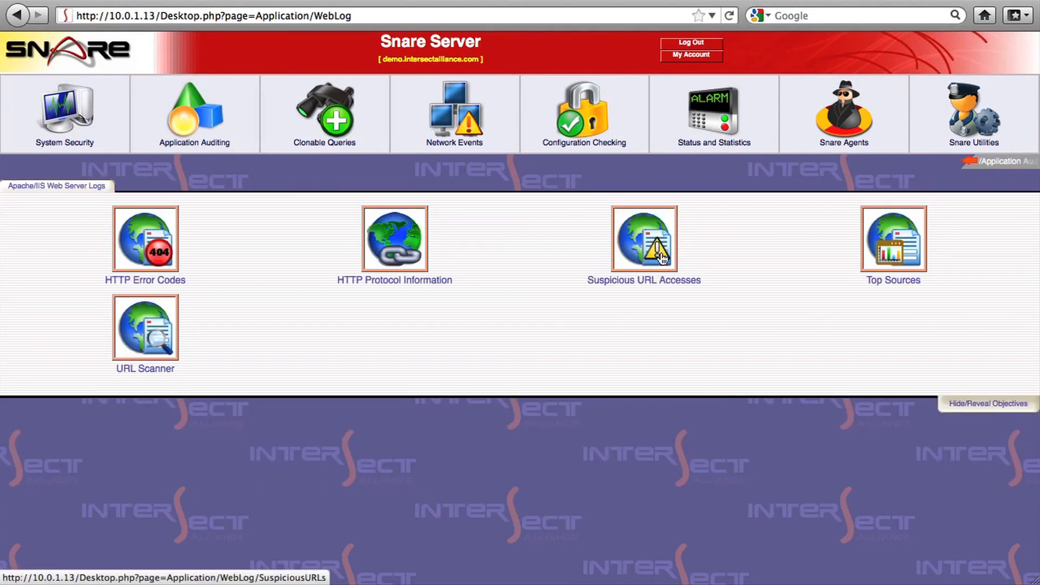
pyautogui.click(644, 238)
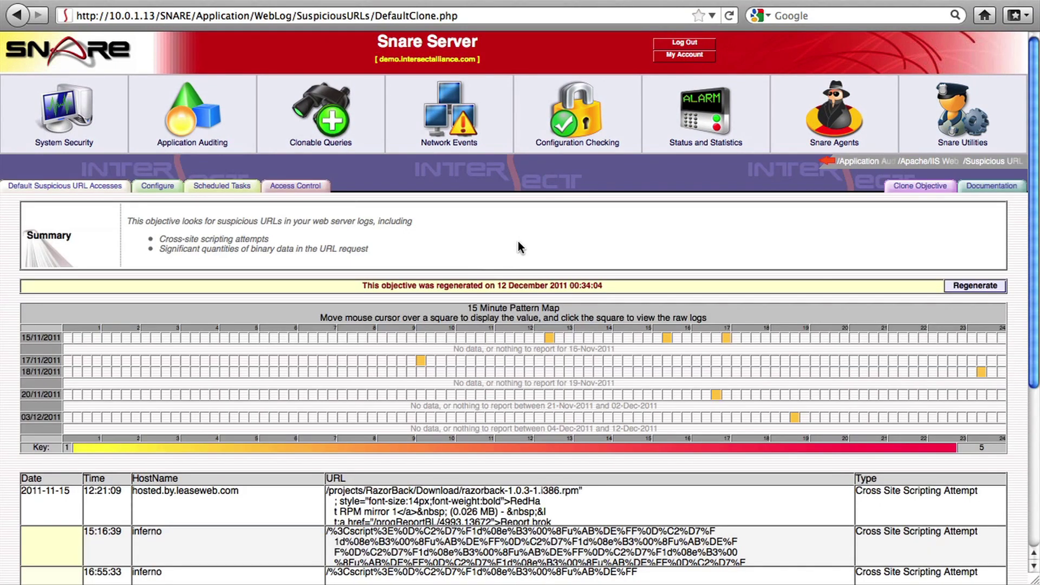
pyautogui.moveTo(156, 189)
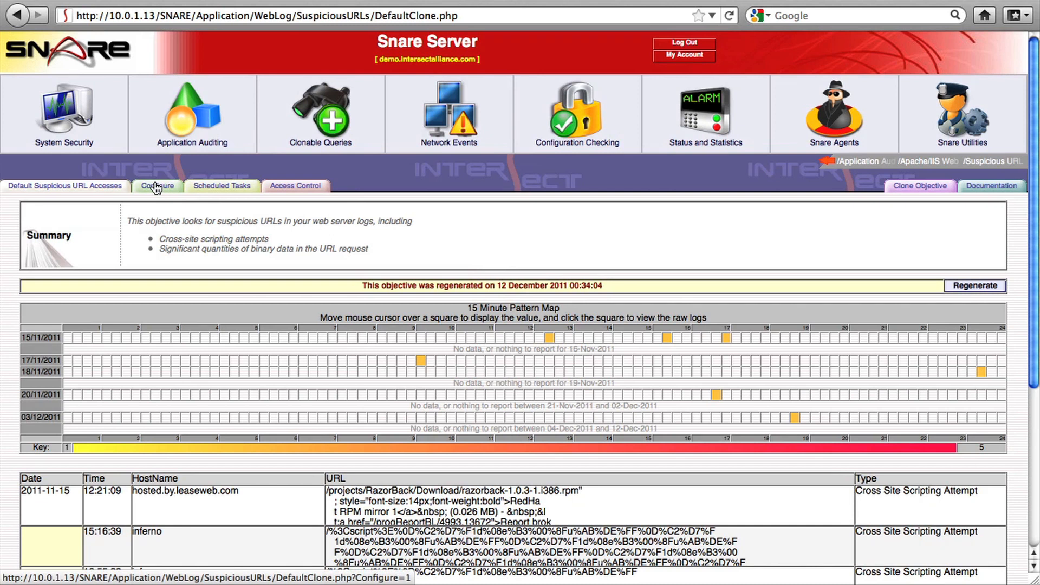
pyautogui.click(157, 186)
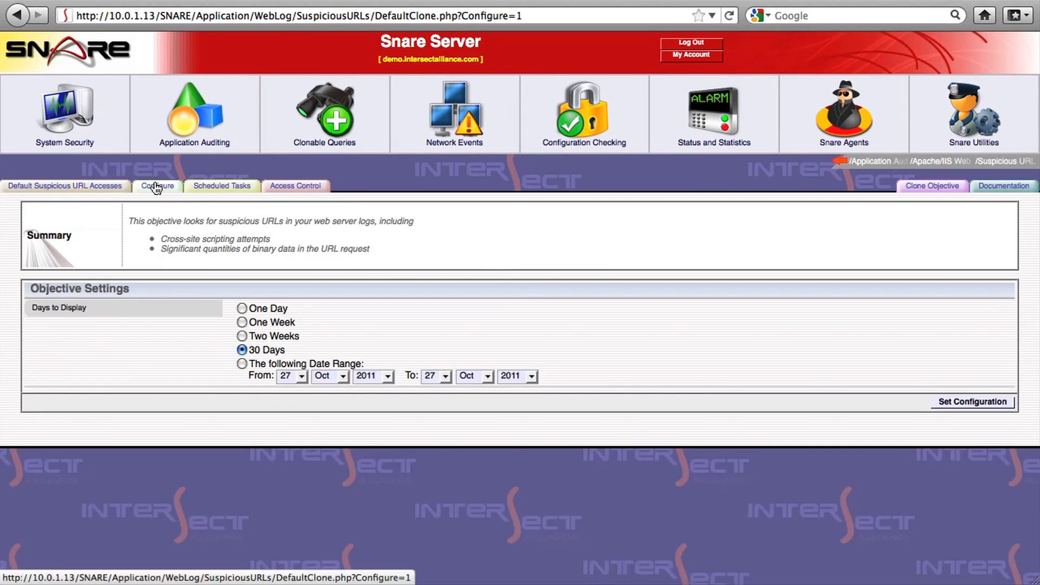
pyautogui.moveTo(180, 173)
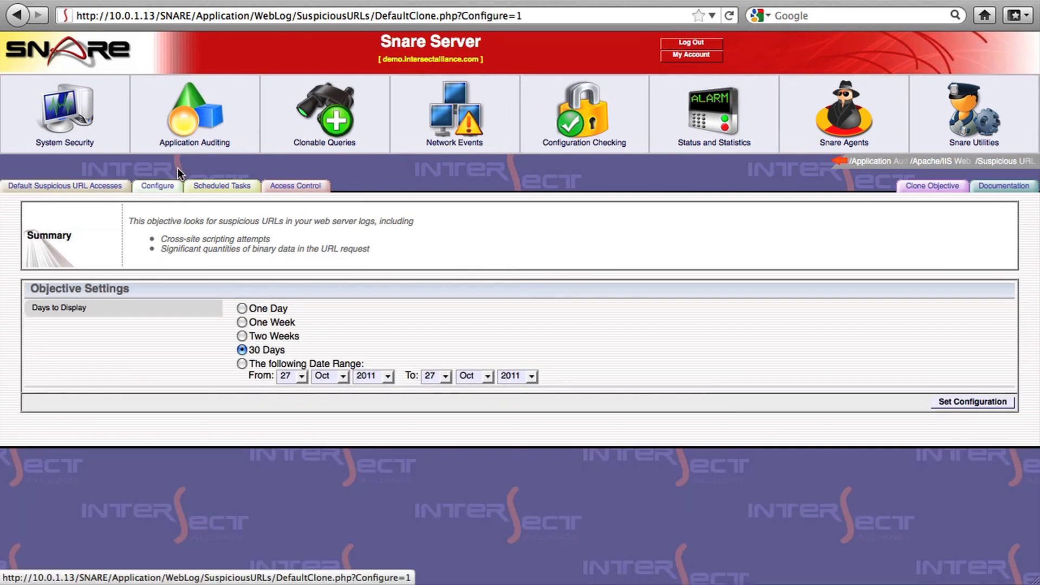
# Show the Default Dynamic Query Objective under Clonable Queries, which has no generated data.
pyautogui.click(323, 113)
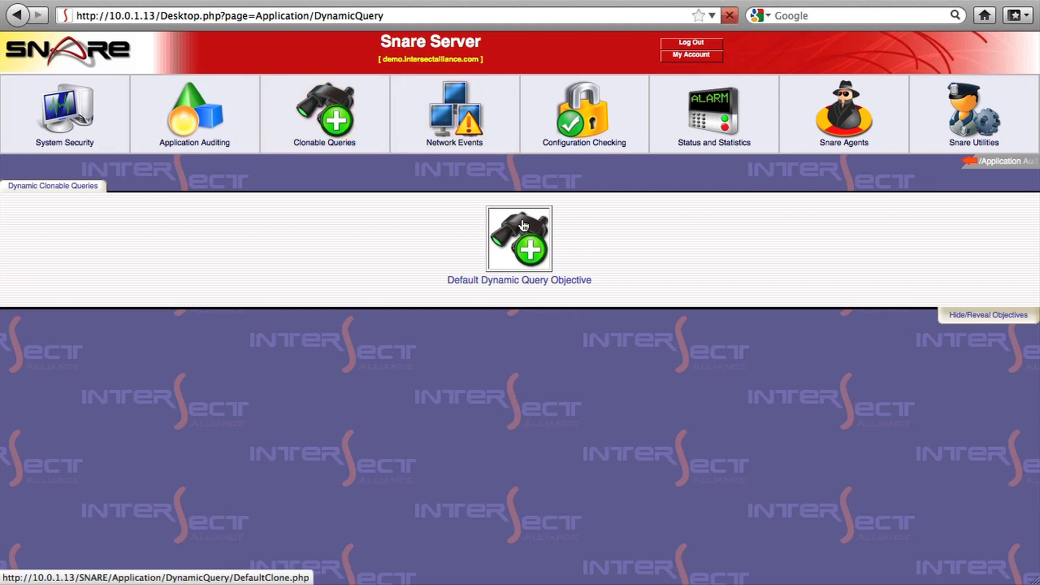
pyautogui.click(519, 239)
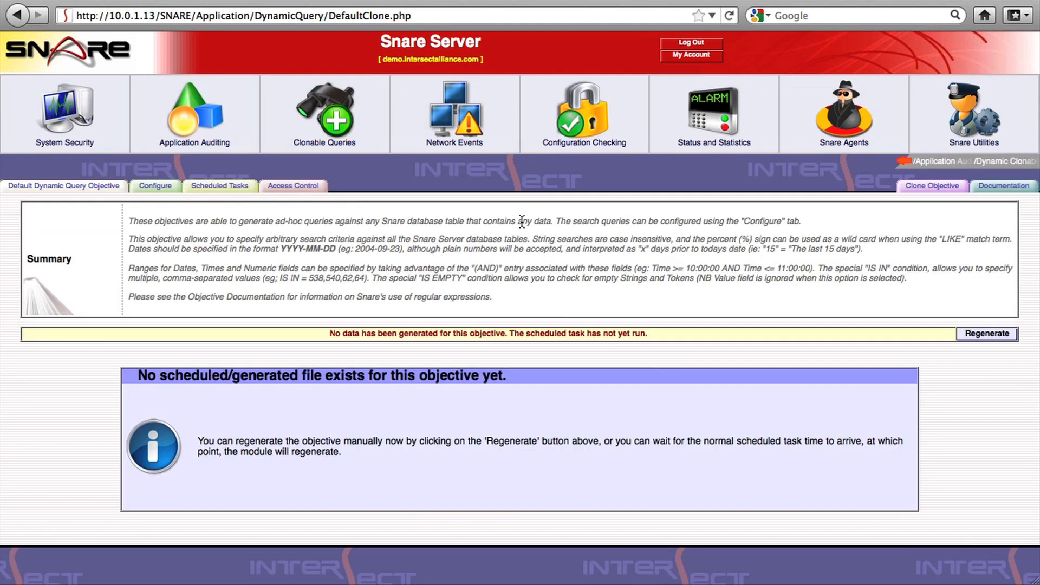